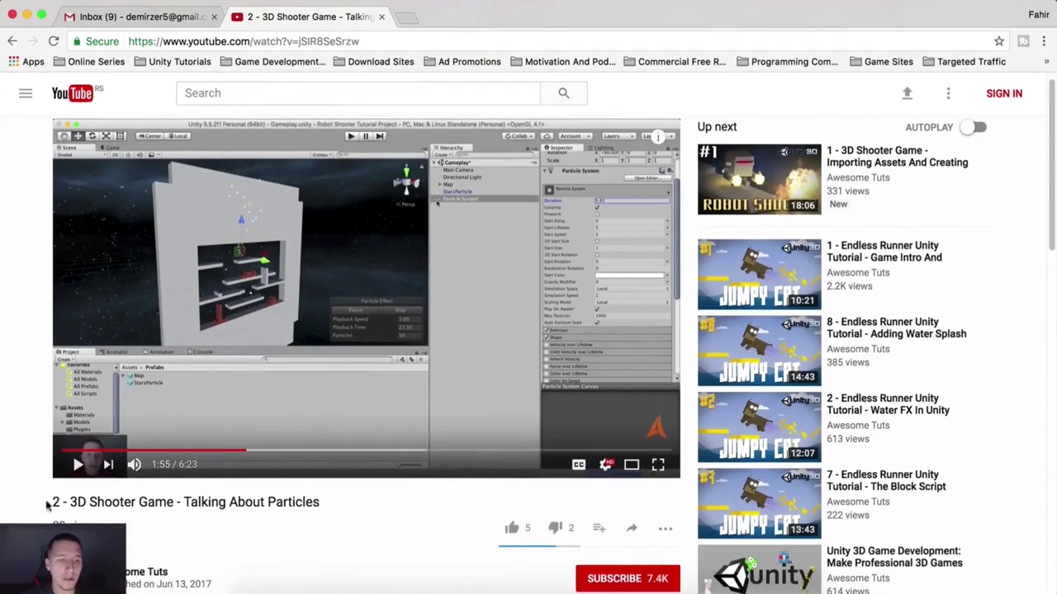
pyautogui.moveTo(20, 221)
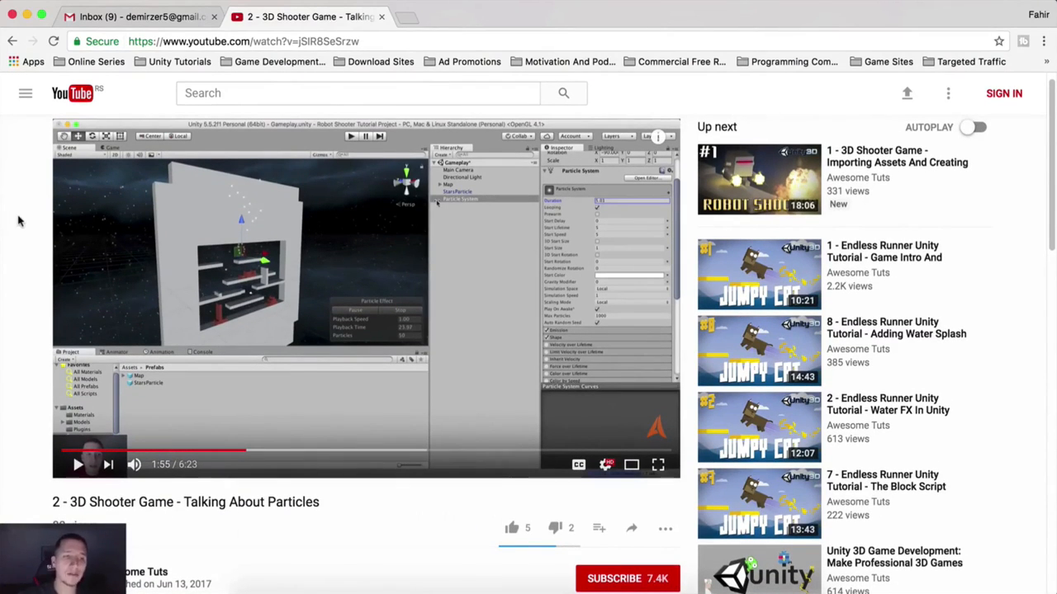
# Expand the '2 - 3D Shooter Game - Talking About Particles' description to show the FreeAssets link.
pyautogui.scroll(-3)
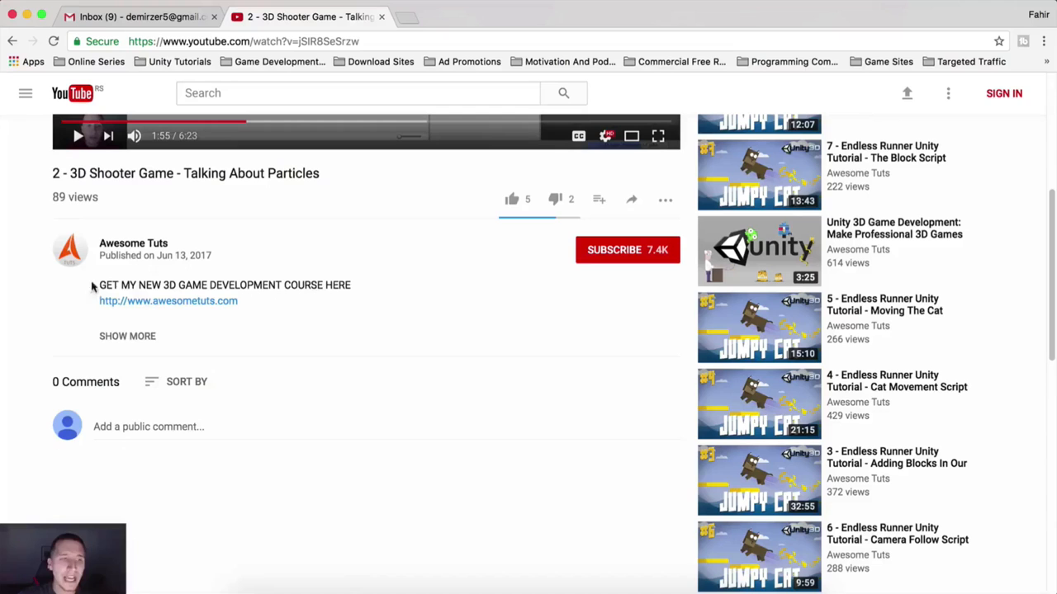
pyautogui.click(128, 337)
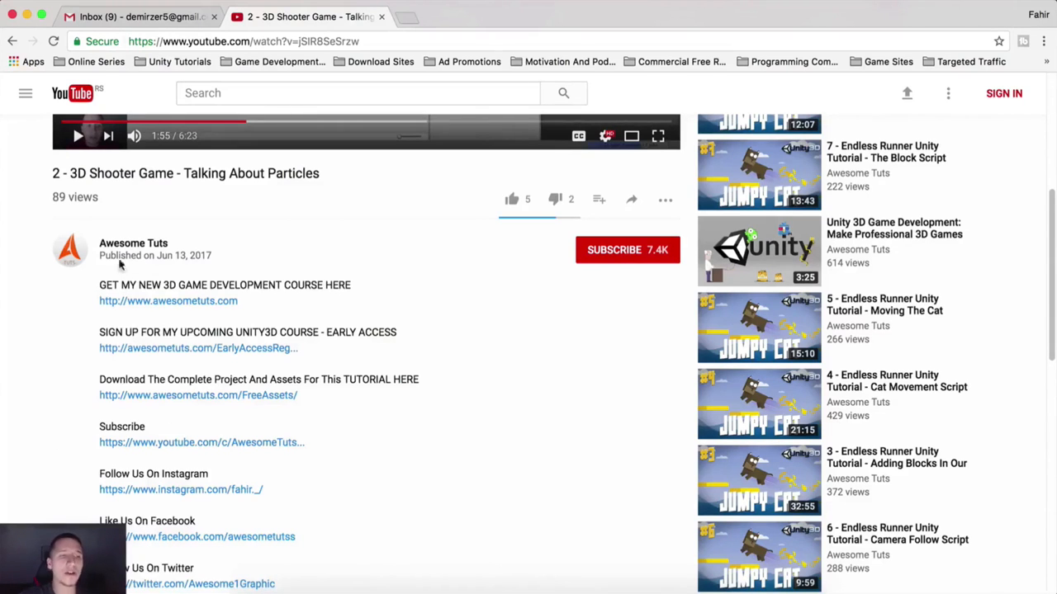
pyautogui.scroll(-3)
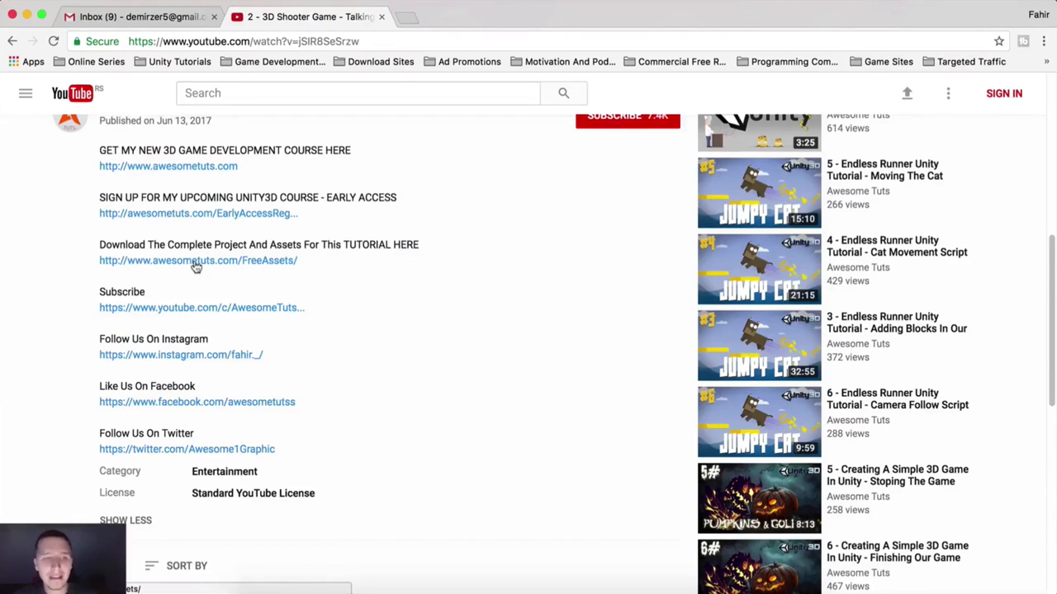
pyautogui.click(198, 261)
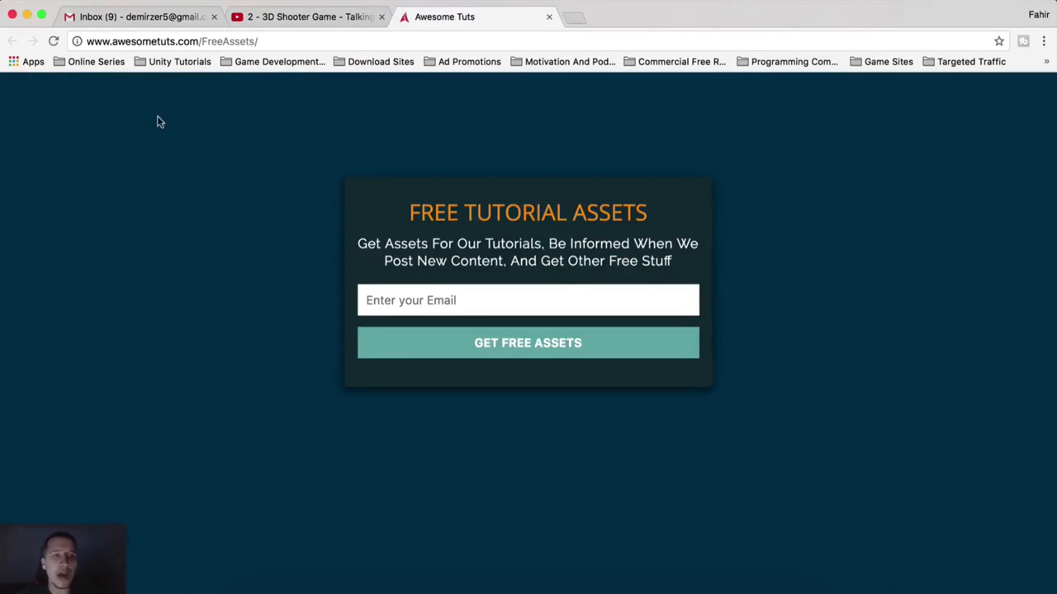
pyautogui.moveTo(198, 238)
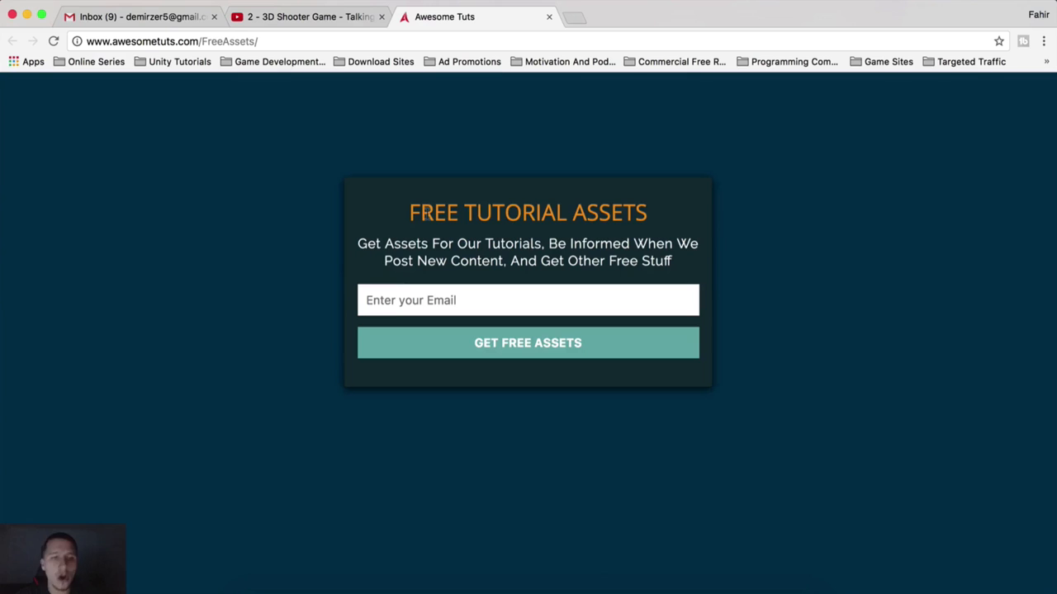
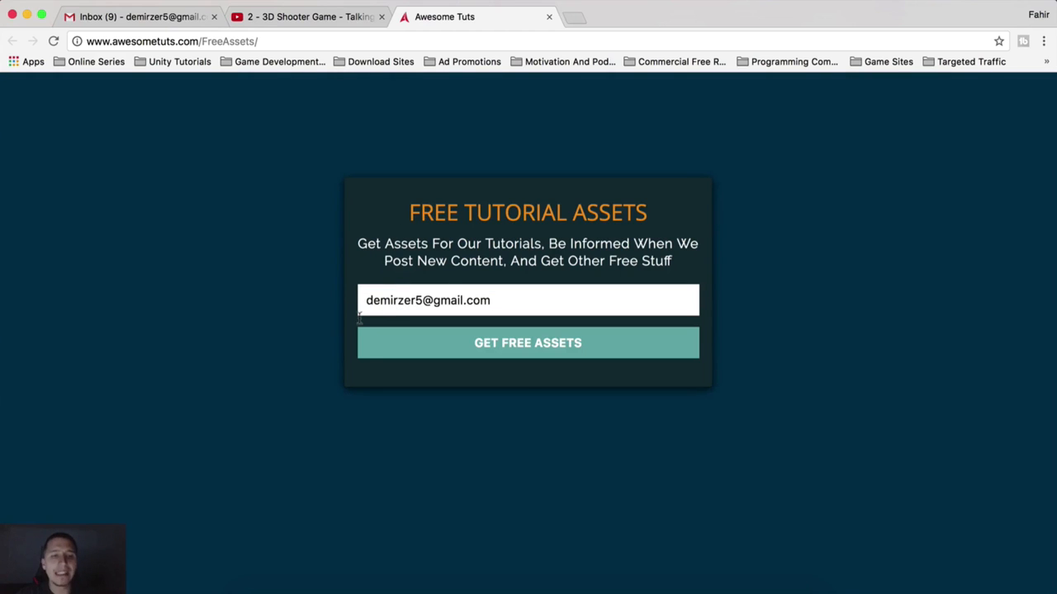
pyautogui.click(529, 342)
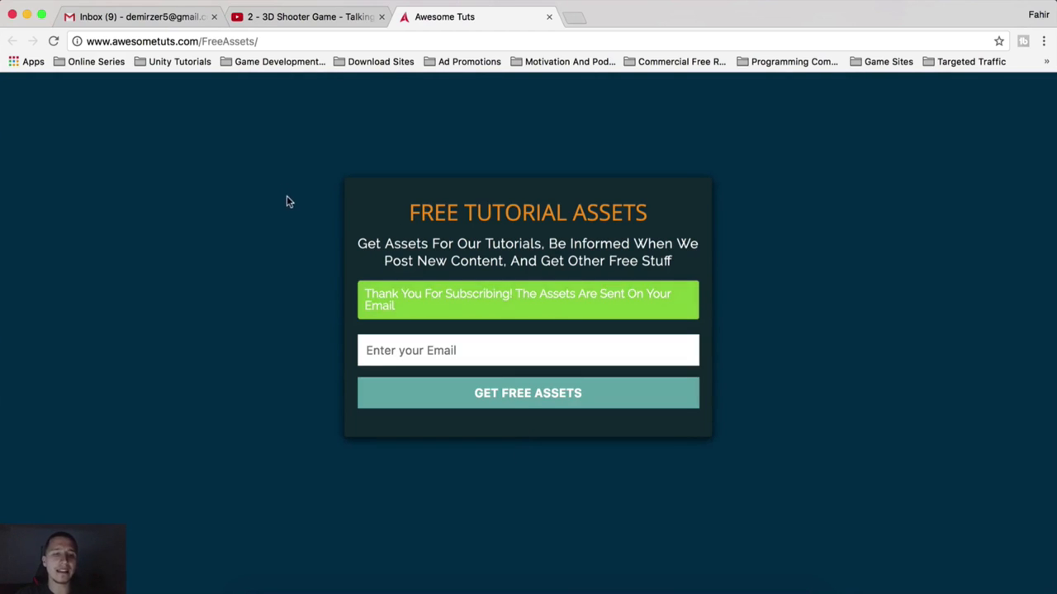
pyautogui.moveTo(289, 210)
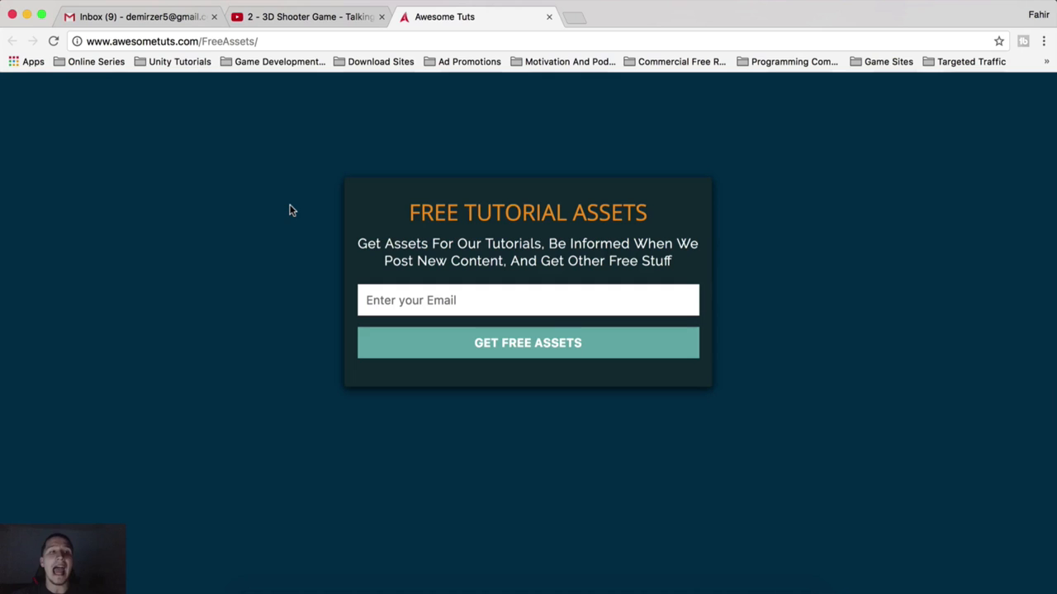
pyautogui.moveTo(175, 56)
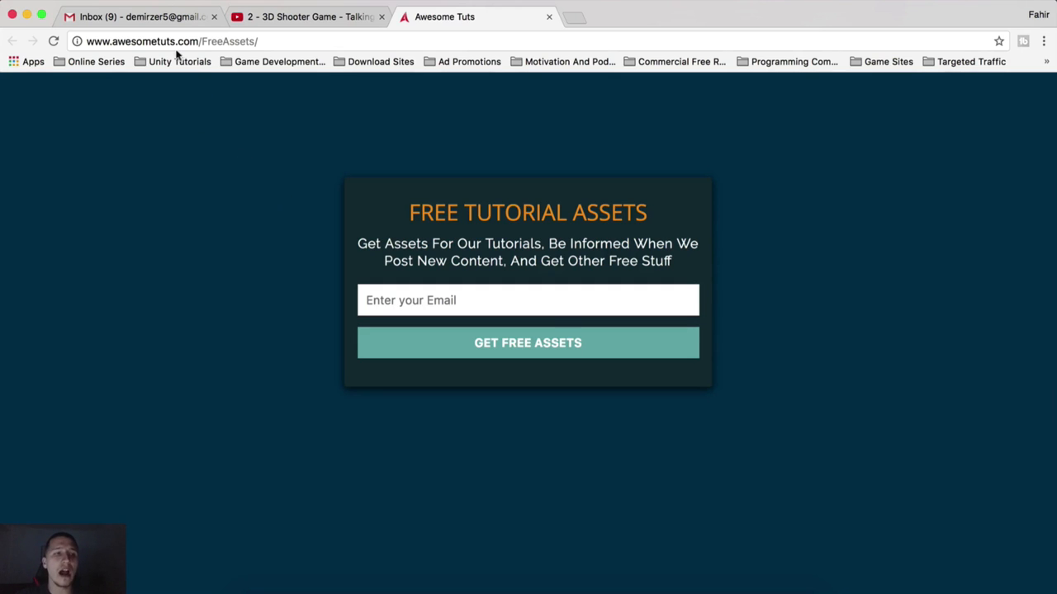
# Check Promotions and Spam in Gmail, then open the 'Your Free Assets' email from the inbox.
pyautogui.click(141, 16)
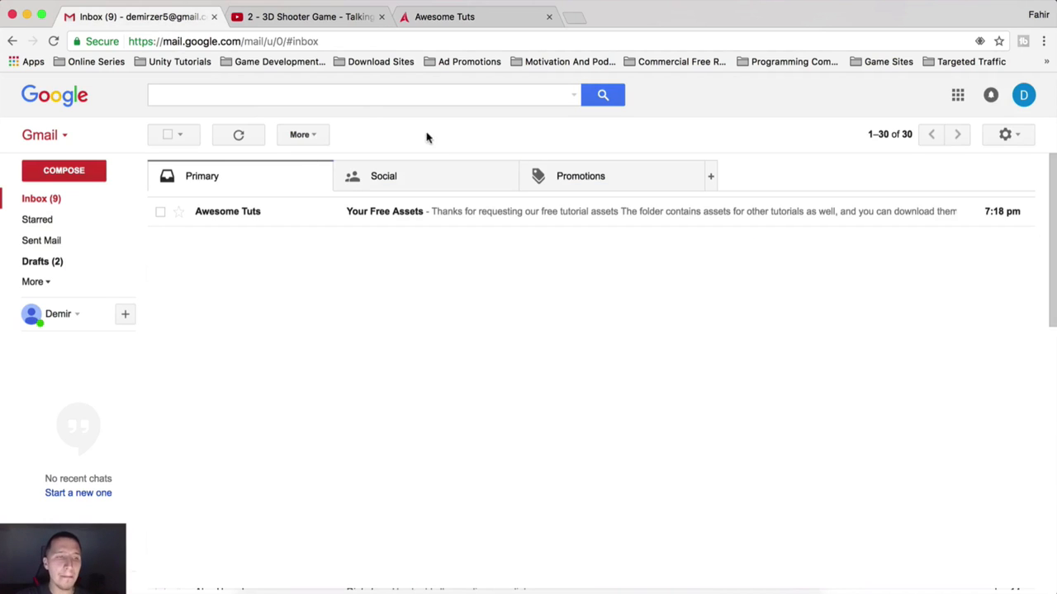
pyautogui.moveTo(378, 215)
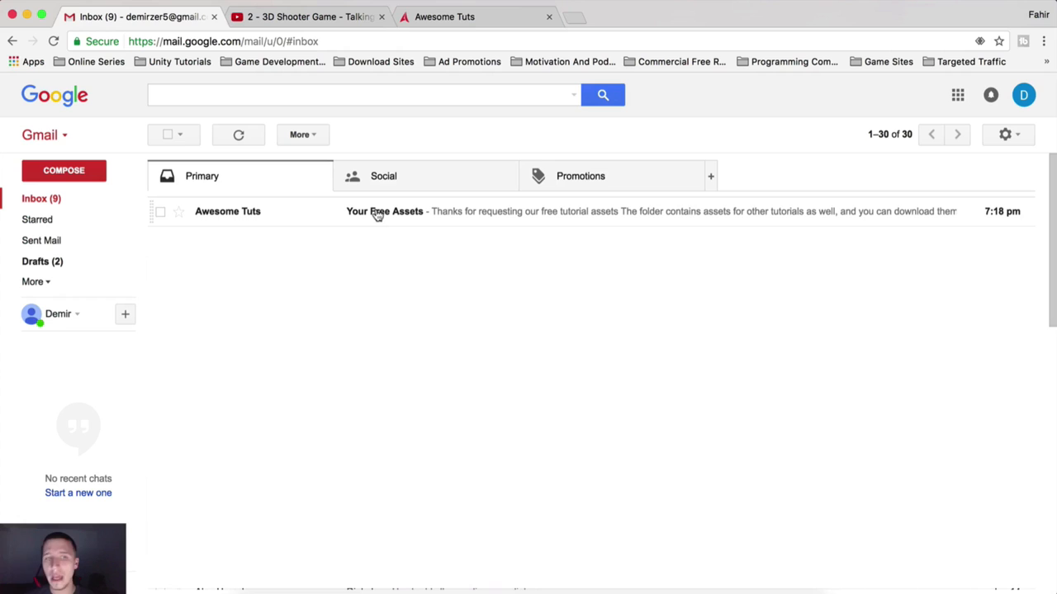
pyautogui.moveTo(324, 172)
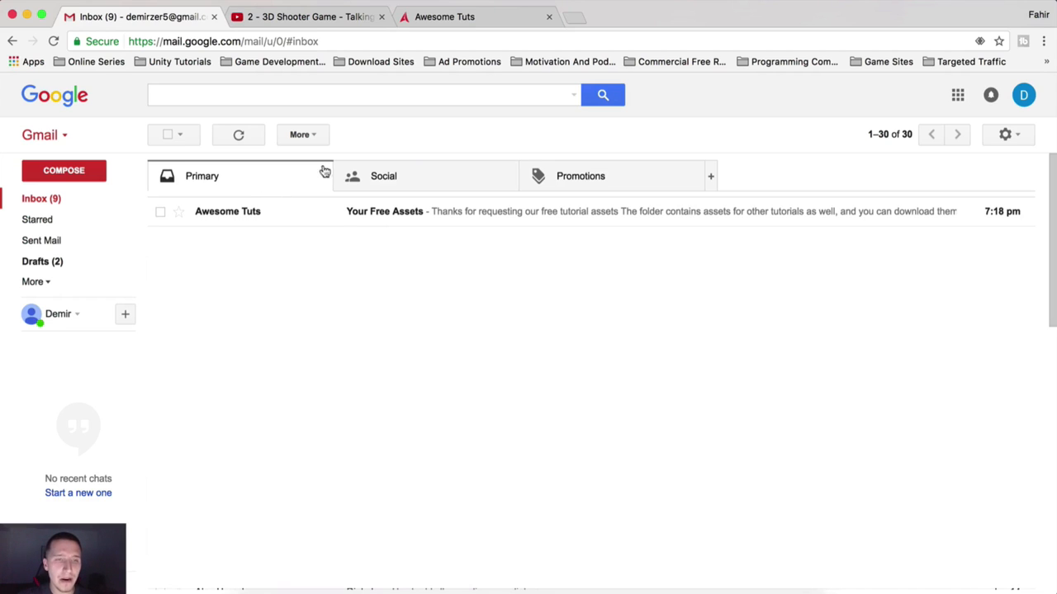
pyautogui.moveTo(581, 175)
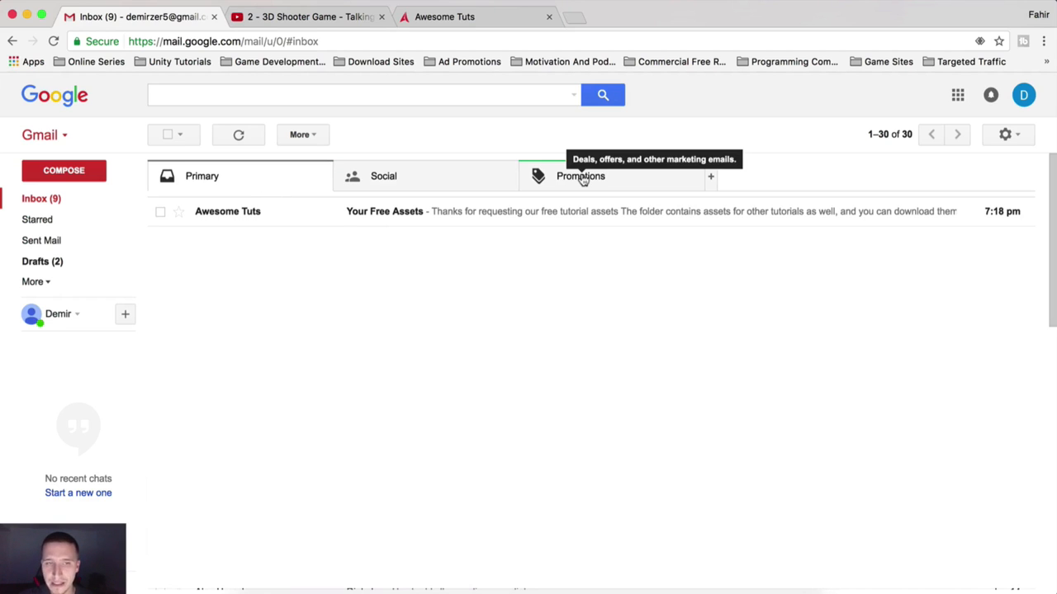
pyautogui.click(581, 175)
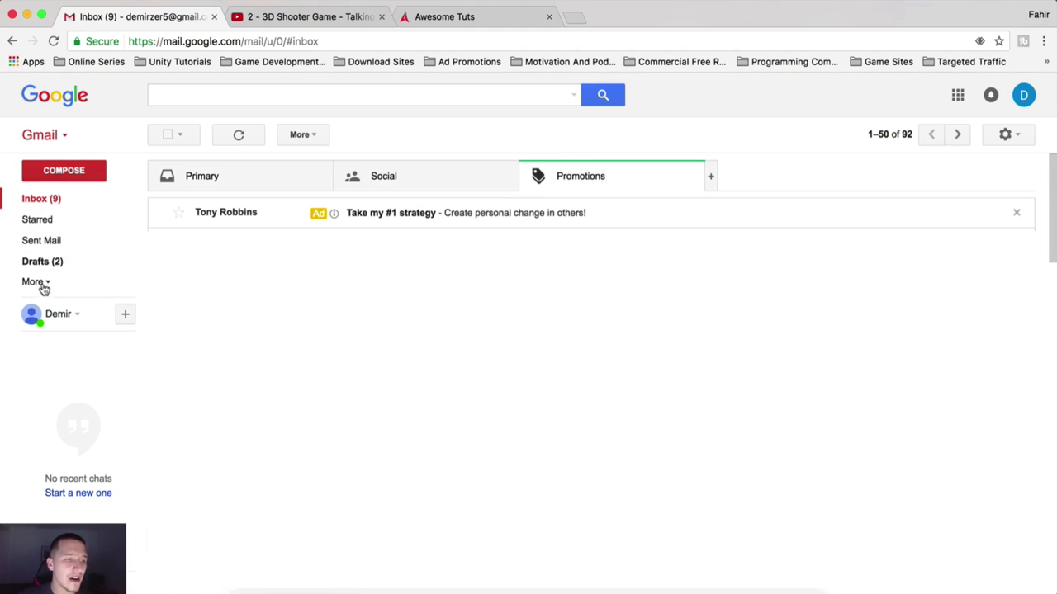
pyautogui.click(35, 281)
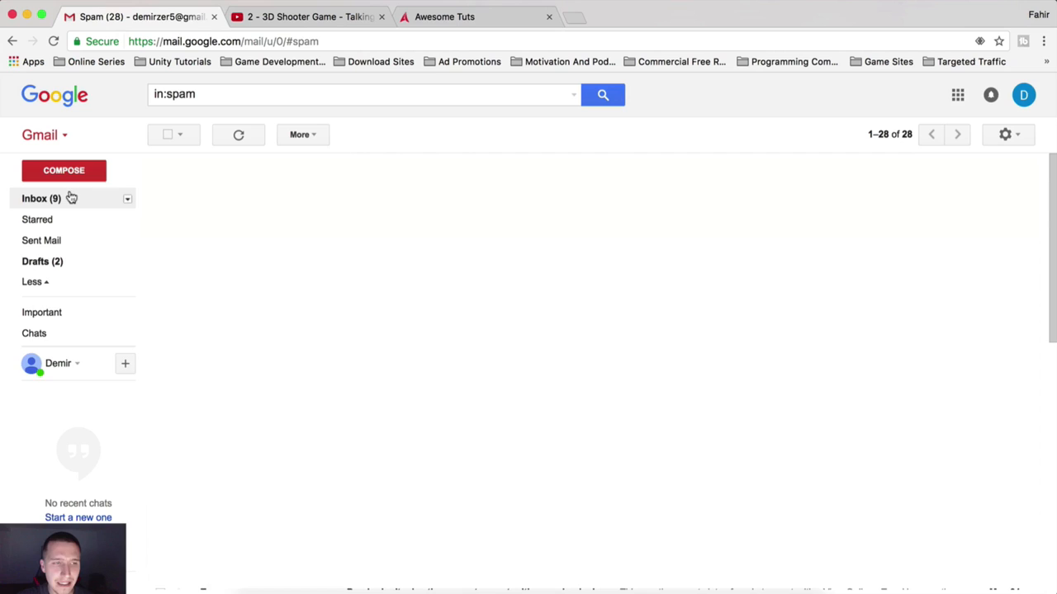
pyautogui.click(35, 198)
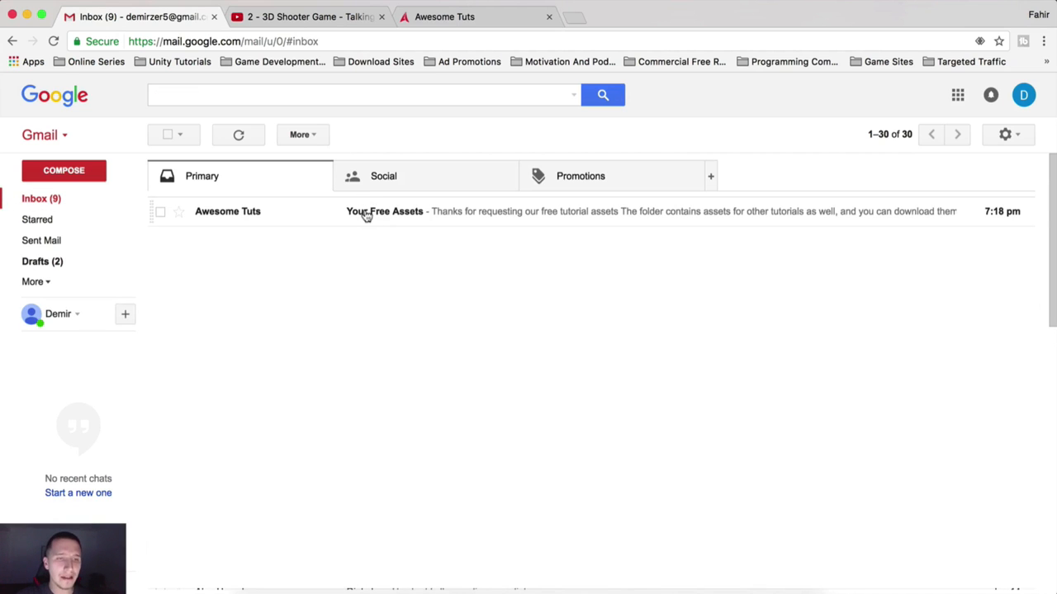
pyautogui.click(384, 211)
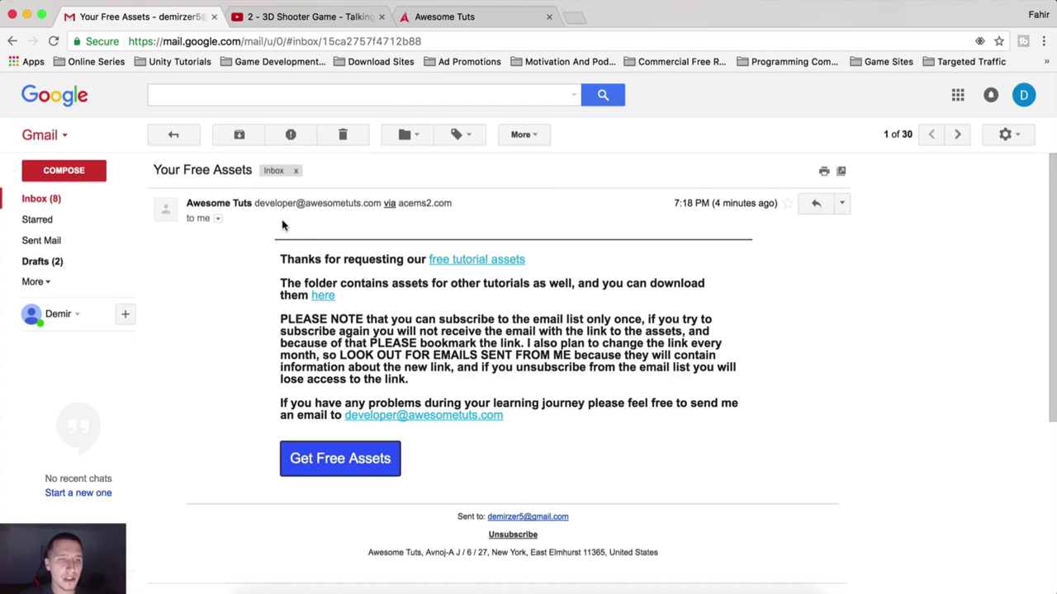
# Open the email's 'here' download link to the shared assets folder in a new tab.
pyautogui.scroll(-3)
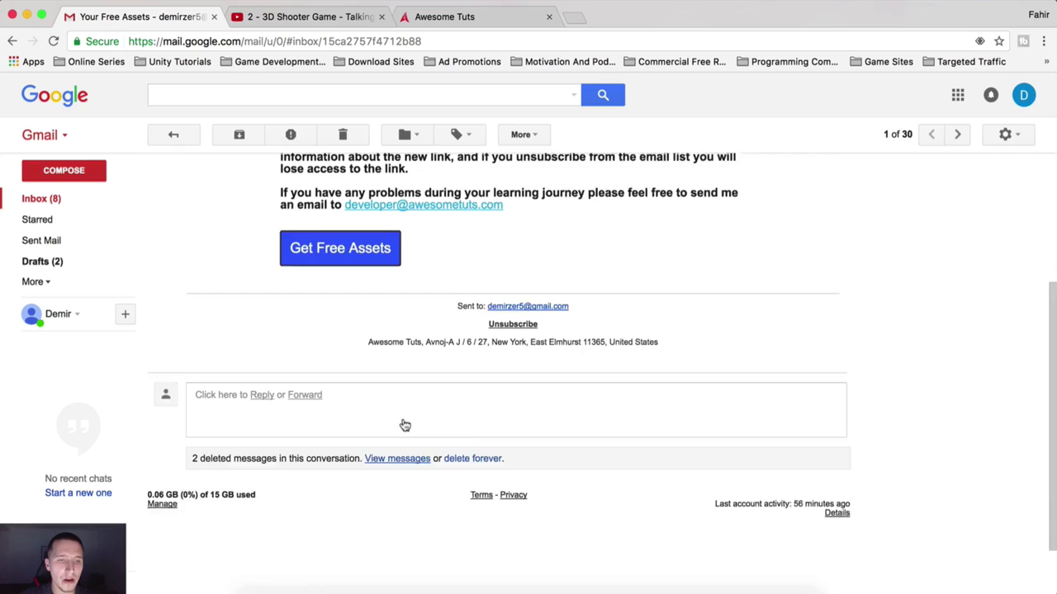
pyautogui.scroll(3)
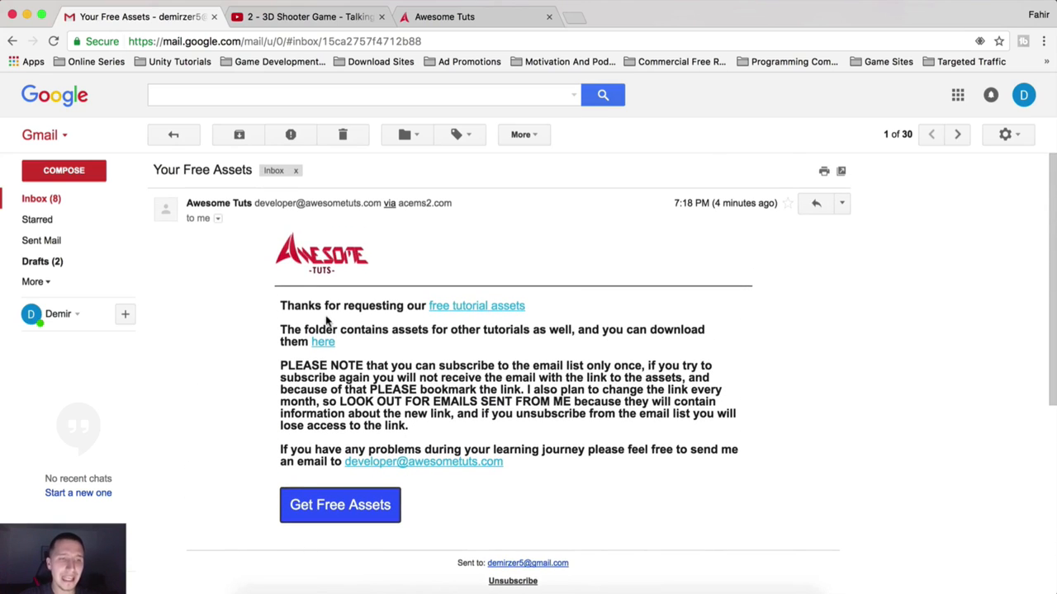
pyautogui.scroll(-3)
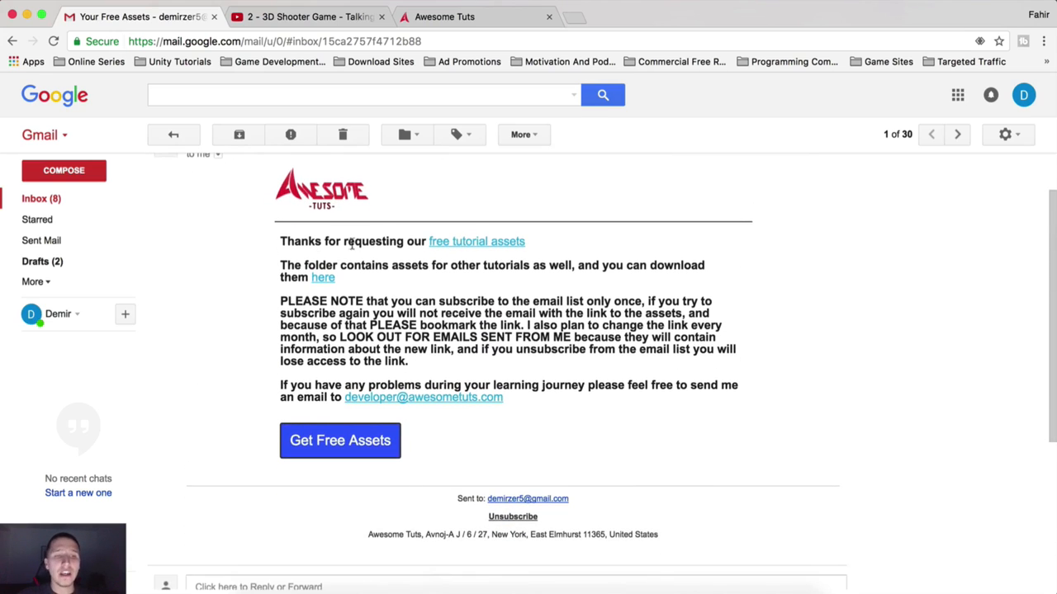
pyautogui.moveTo(429, 251)
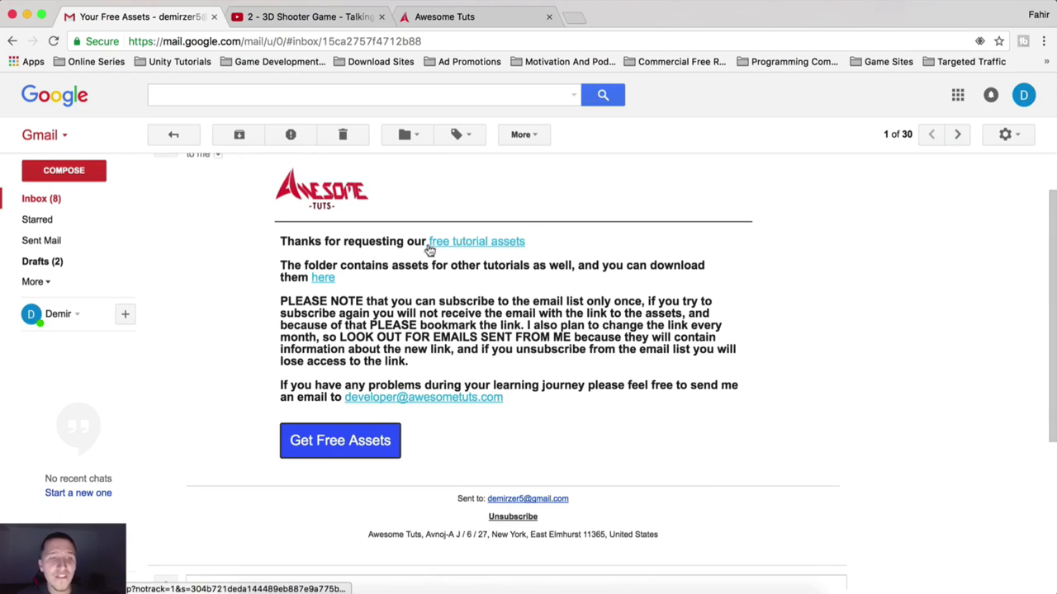
pyautogui.moveTo(520, 247)
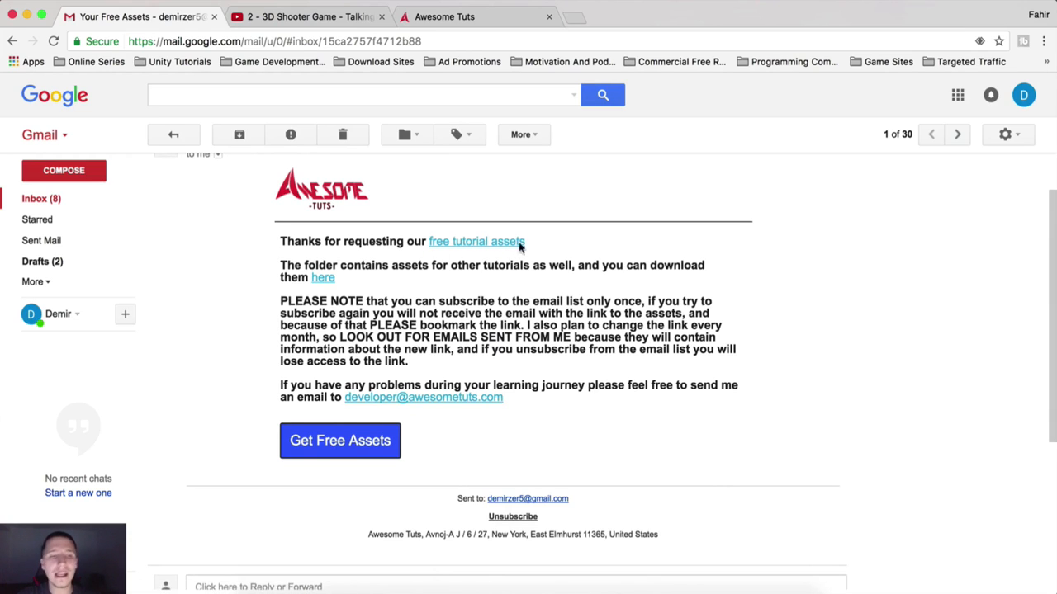
pyautogui.moveTo(543, 241)
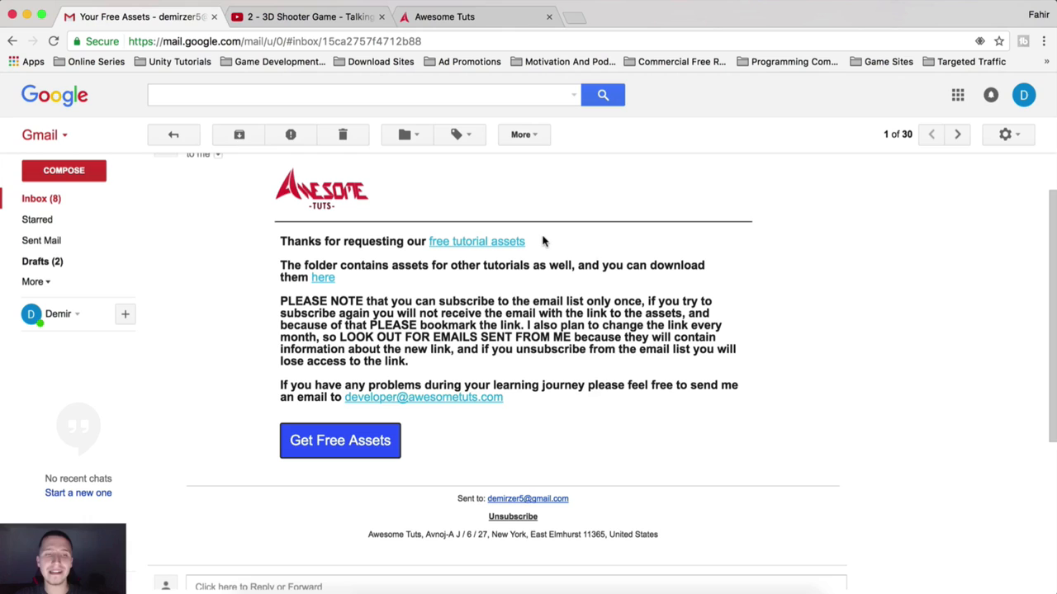
pyautogui.moveTo(496, 256)
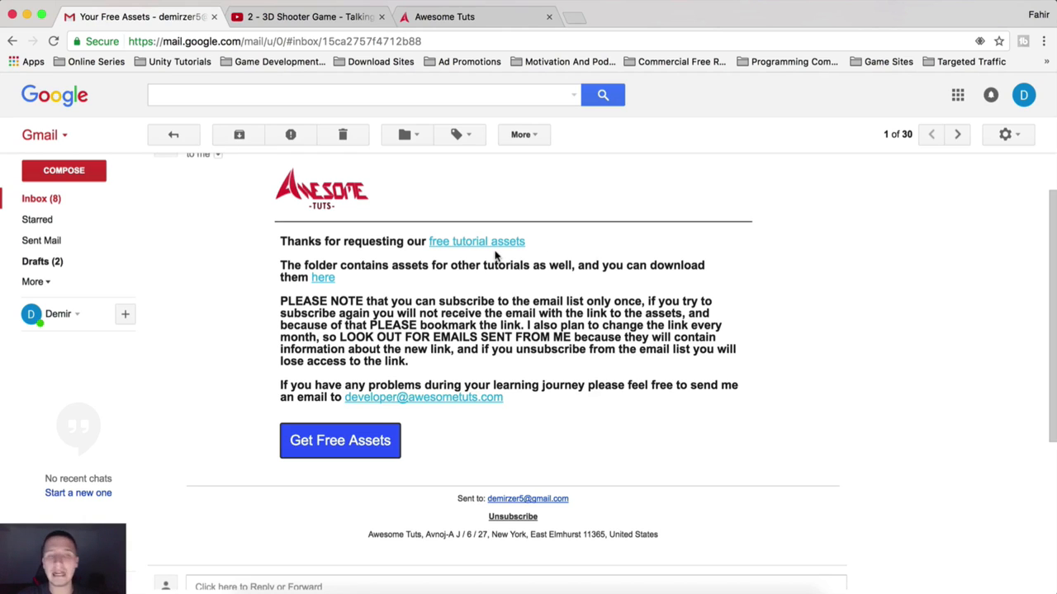
pyautogui.moveTo(353, 266)
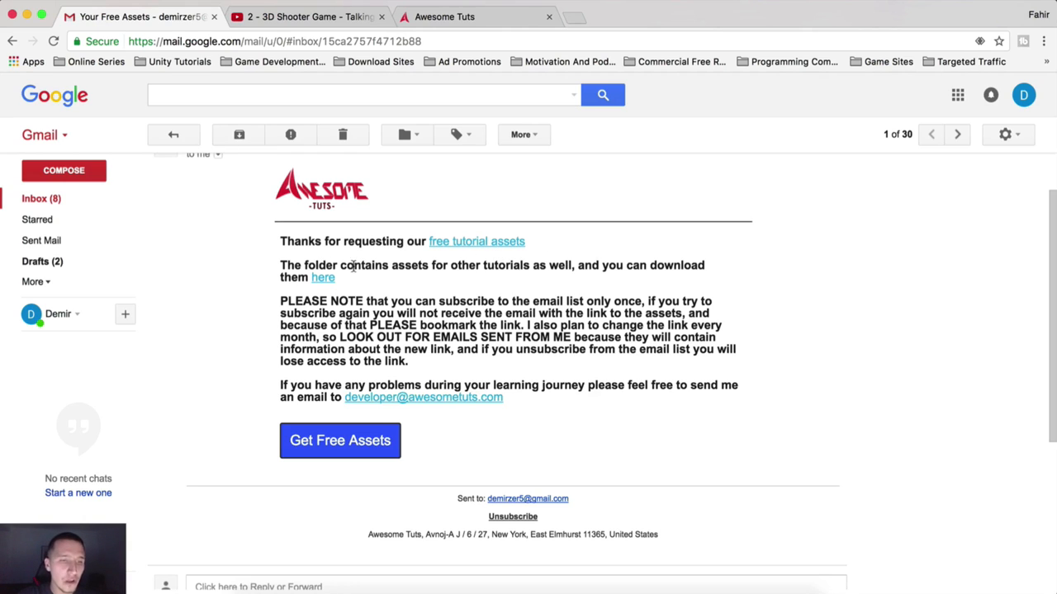
pyautogui.moveTo(538, 264)
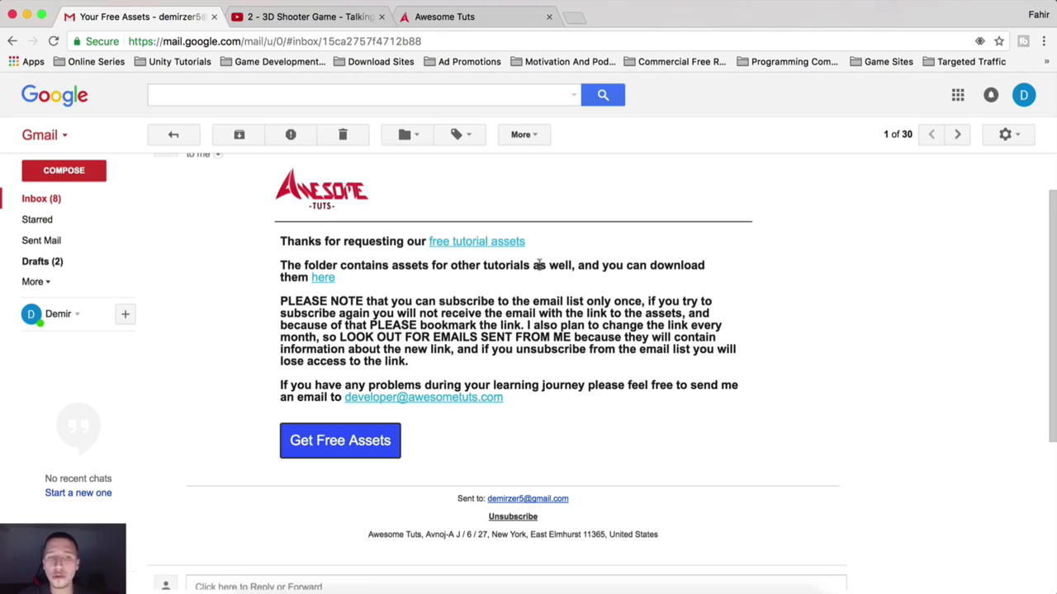
pyautogui.moveTo(324, 277)
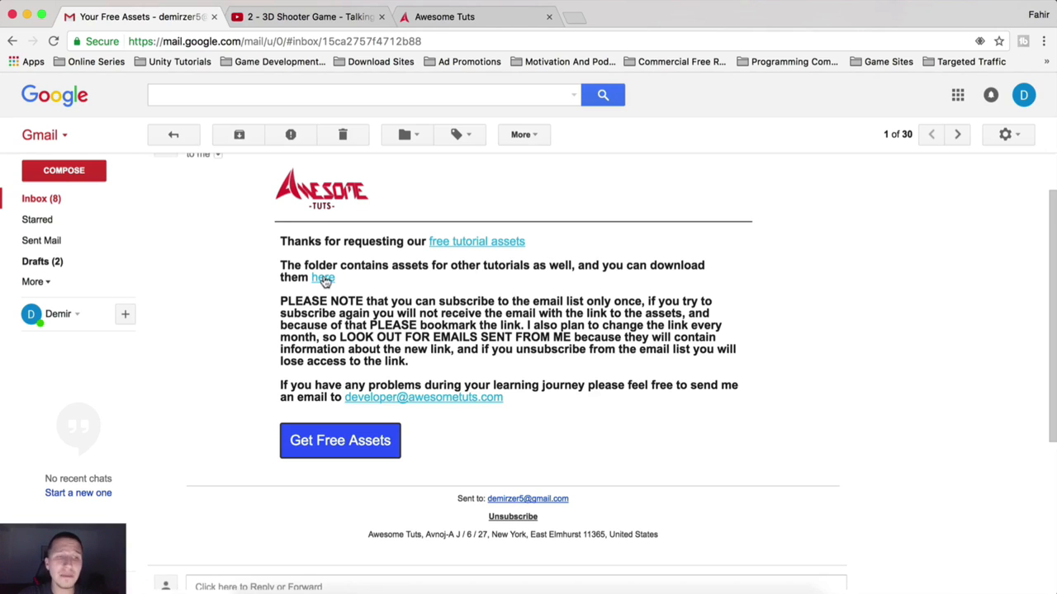
pyautogui.moveTo(329, 280)
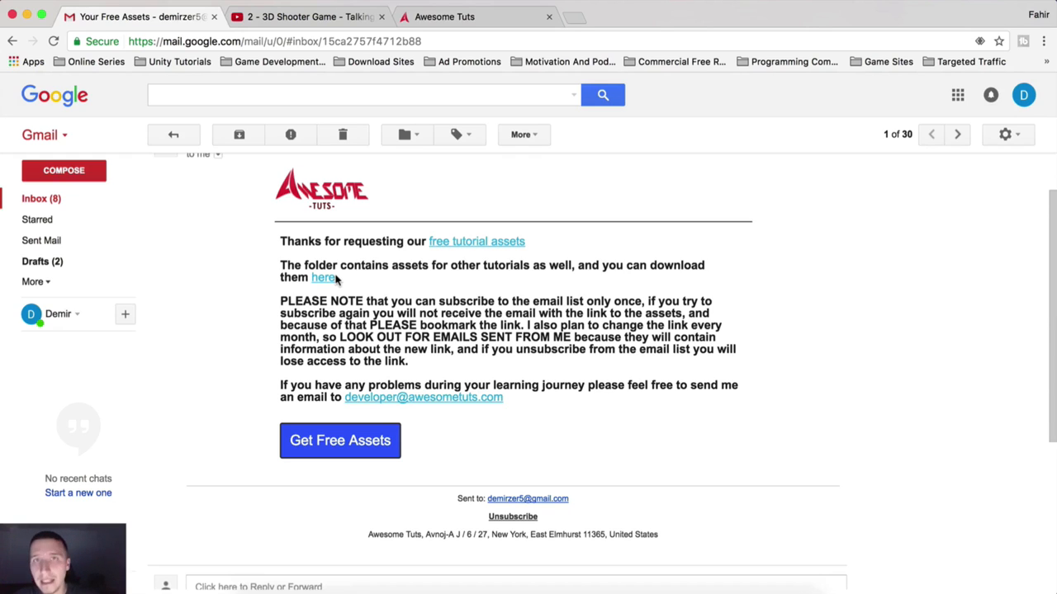
pyautogui.moveTo(323, 277)
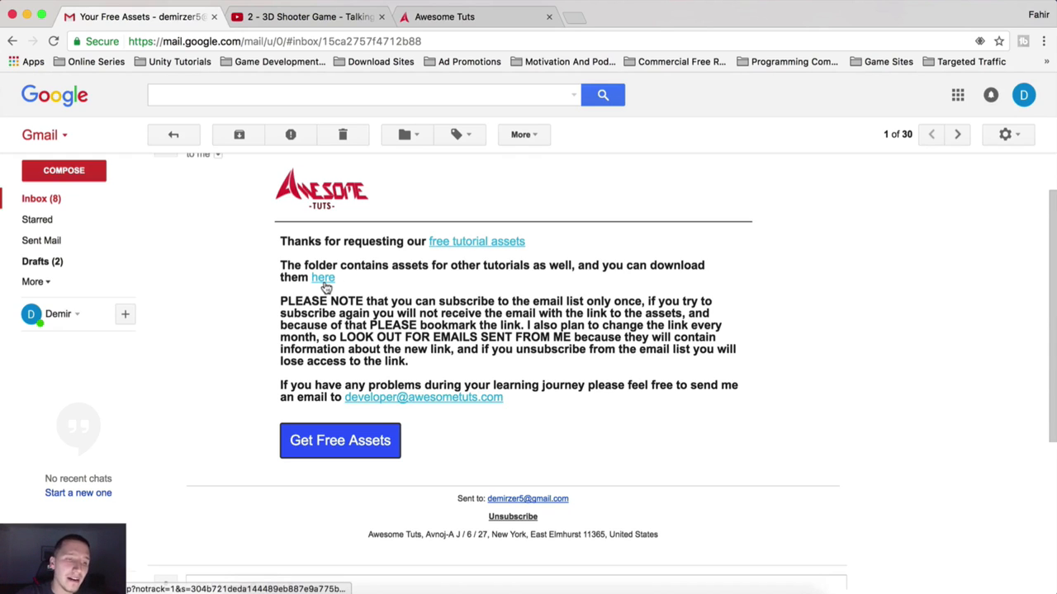
pyautogui.rightClick(322, 278)
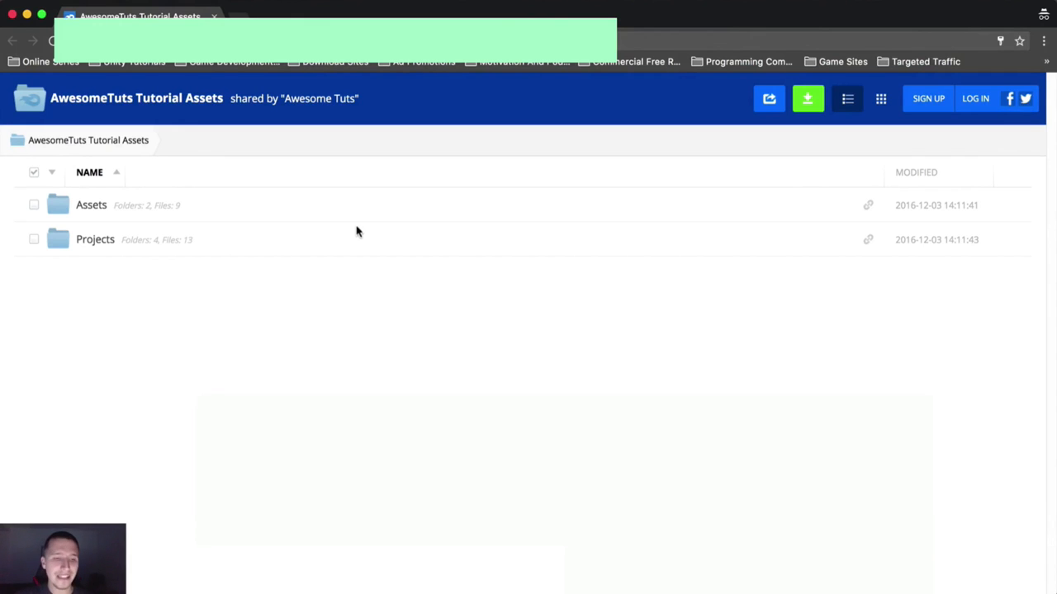
pyautogui.moveTo(393, 267)
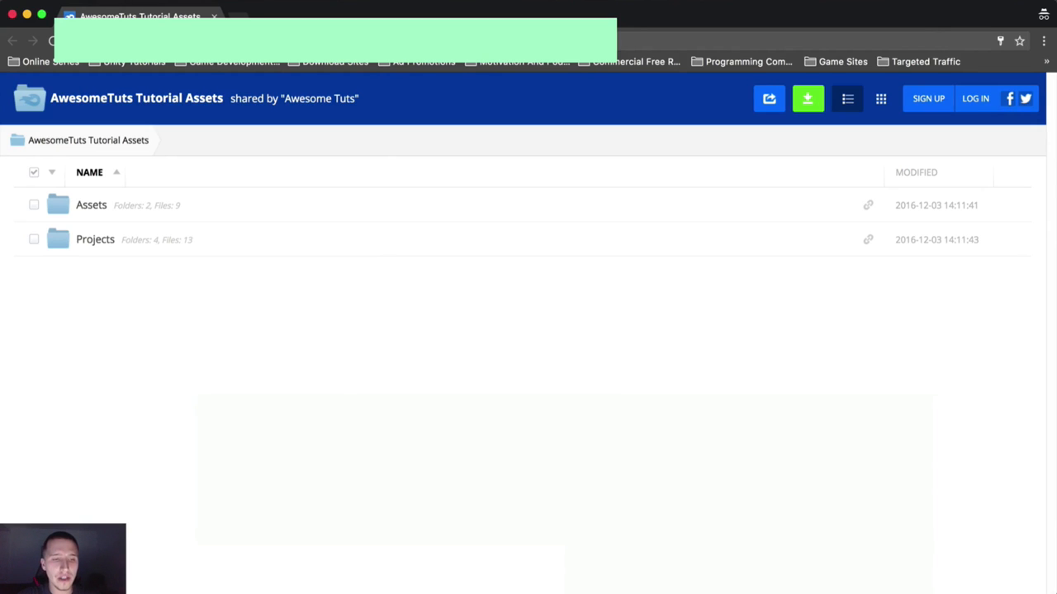
# Review the video description's free-assets link, then return to the shared pCloud Tutorial Assets folder.
pyautogui.click(141, 17)
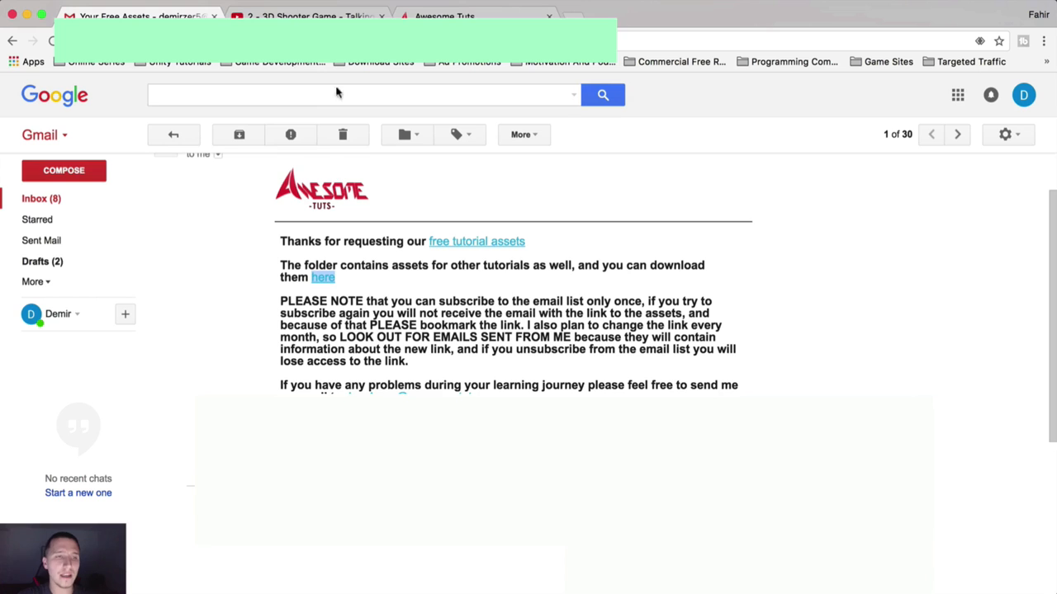
pyautogui.click(305, 16)
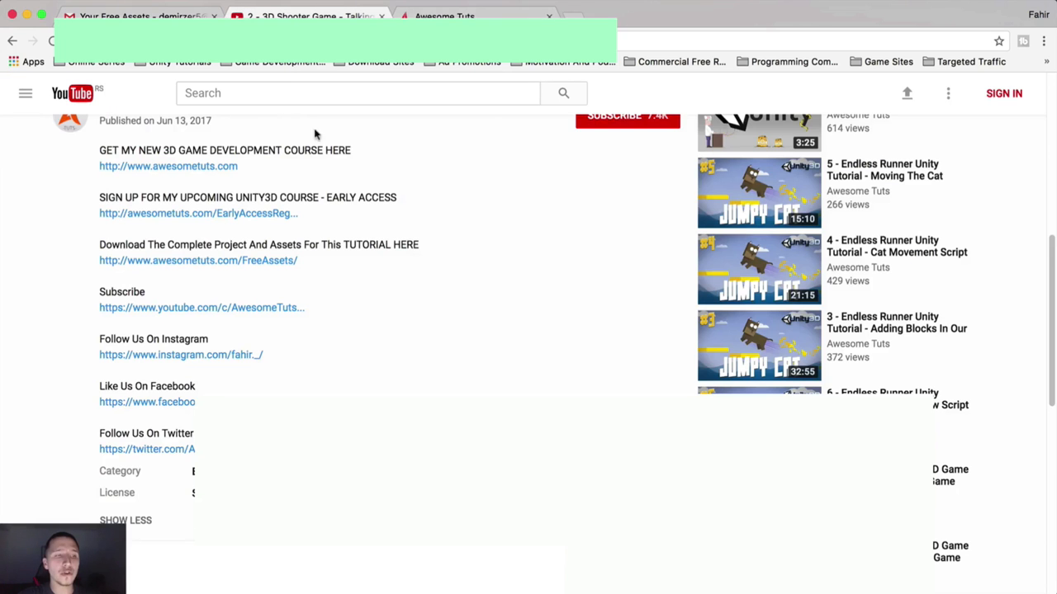
pyautogui.scroll(3)
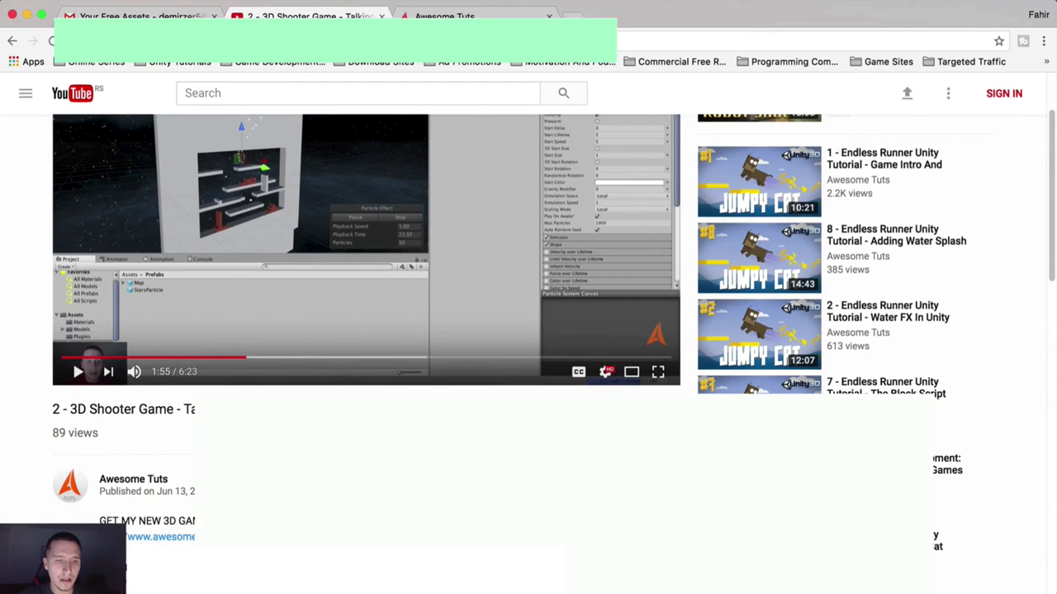
pyautogui.click(444, 16)
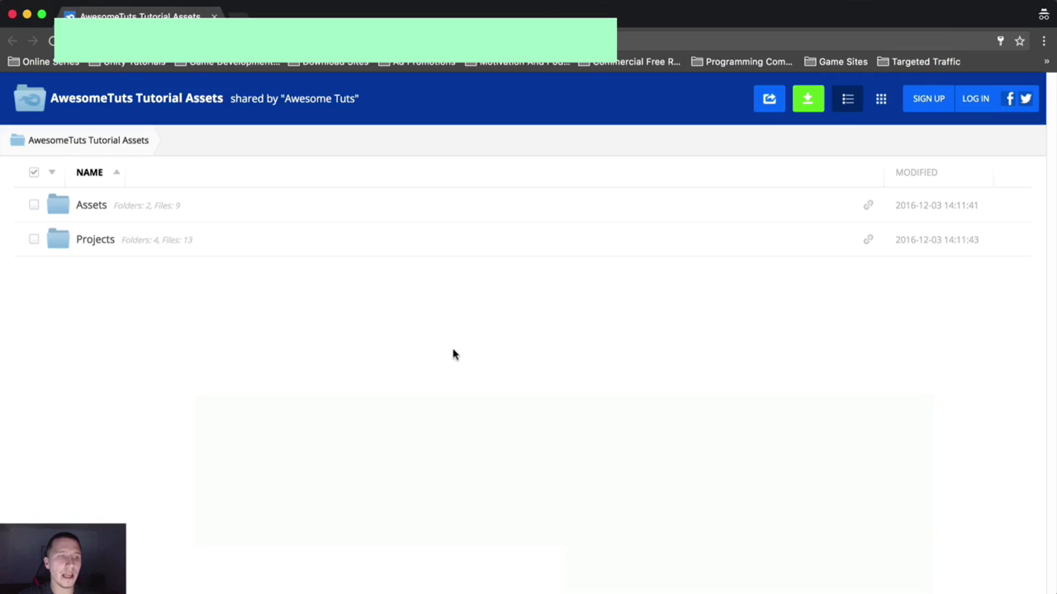
pyautogui.moveTo(231, 339)
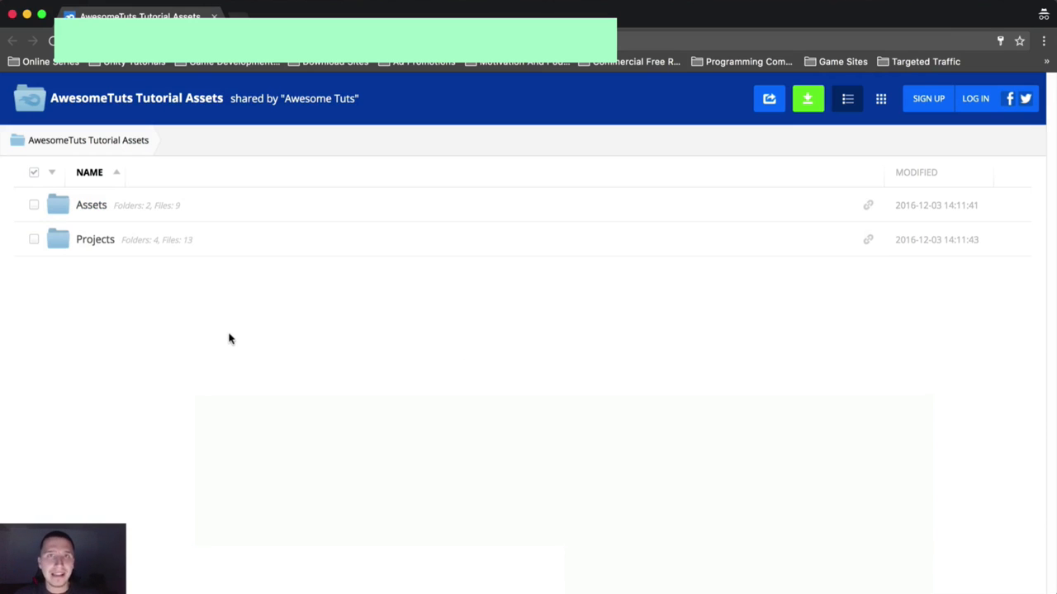
pyautogui.moveTo(91, 205)
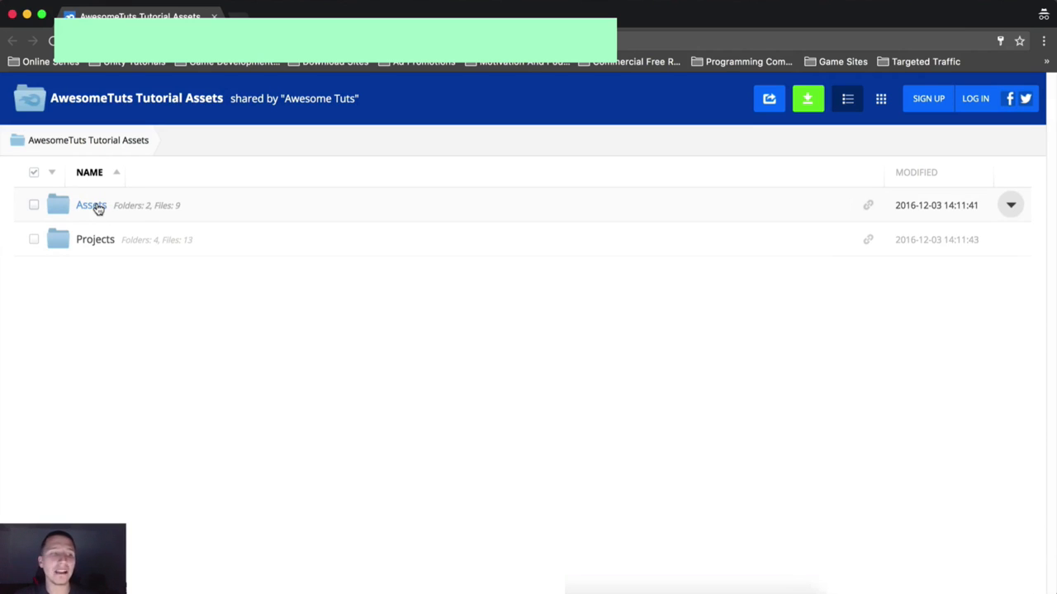
pyautogui.moveTo(126, 307)
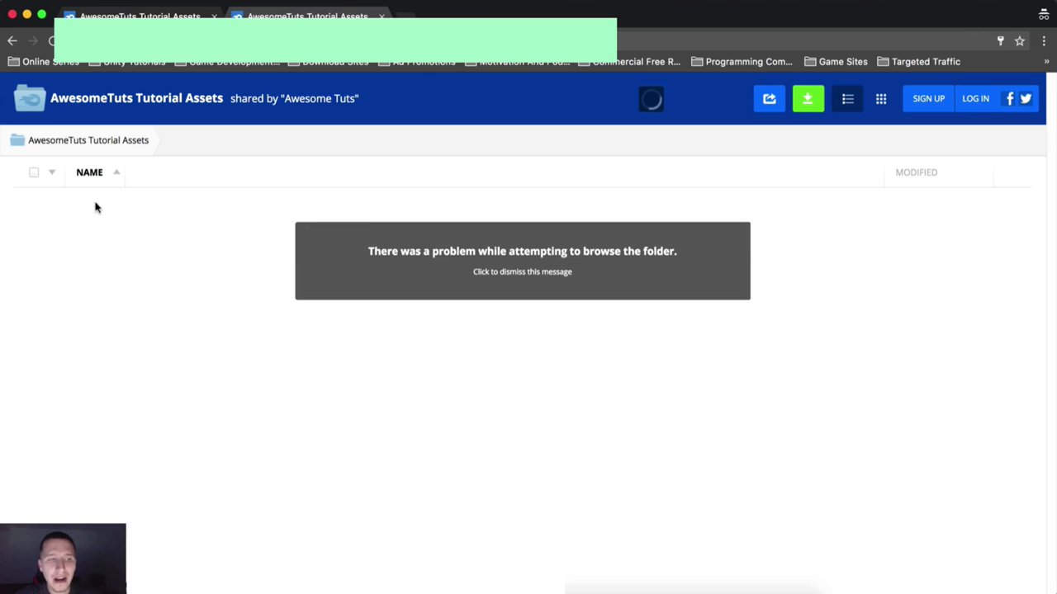
# Dismiss the browsing error, view the Universal Assets zips (Fruit Eater, Gravity Runner), and go back to Assets.
pyautogui.click(521, 270)
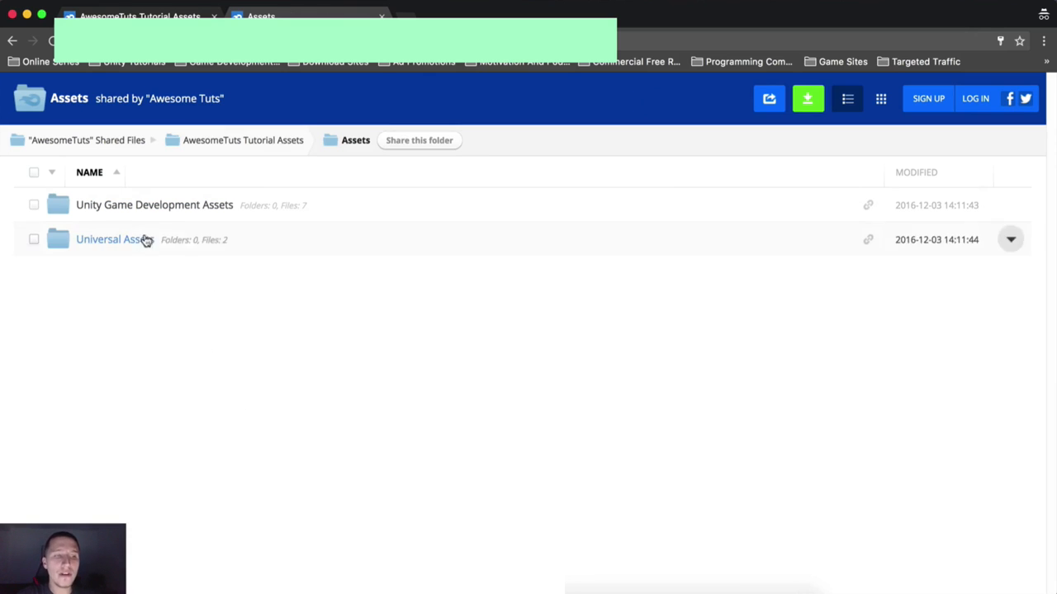
pyautogui.moveTo(147, 242)
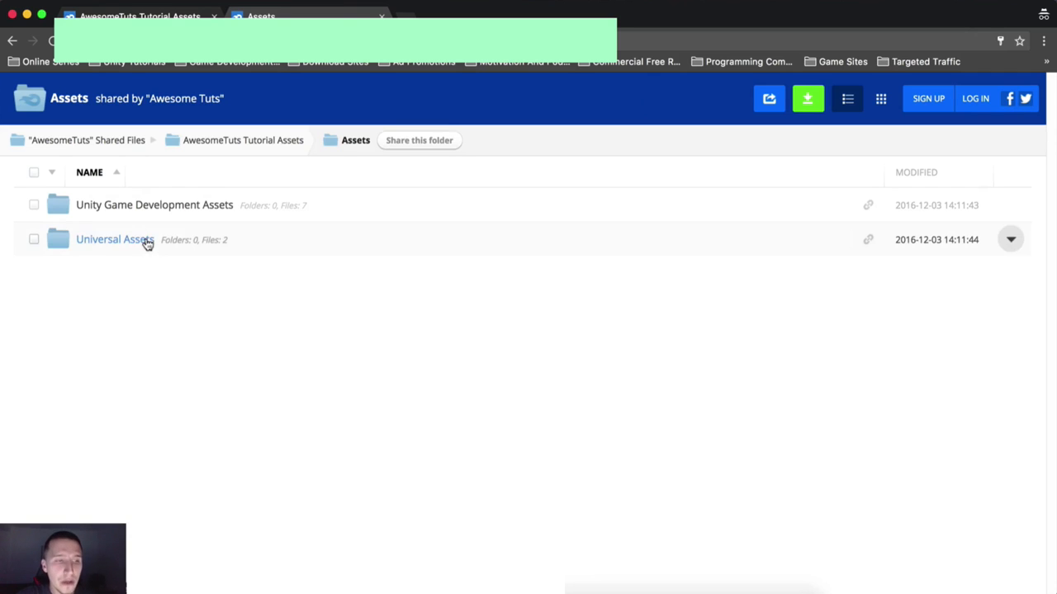
pyautogui.click(116, 239)
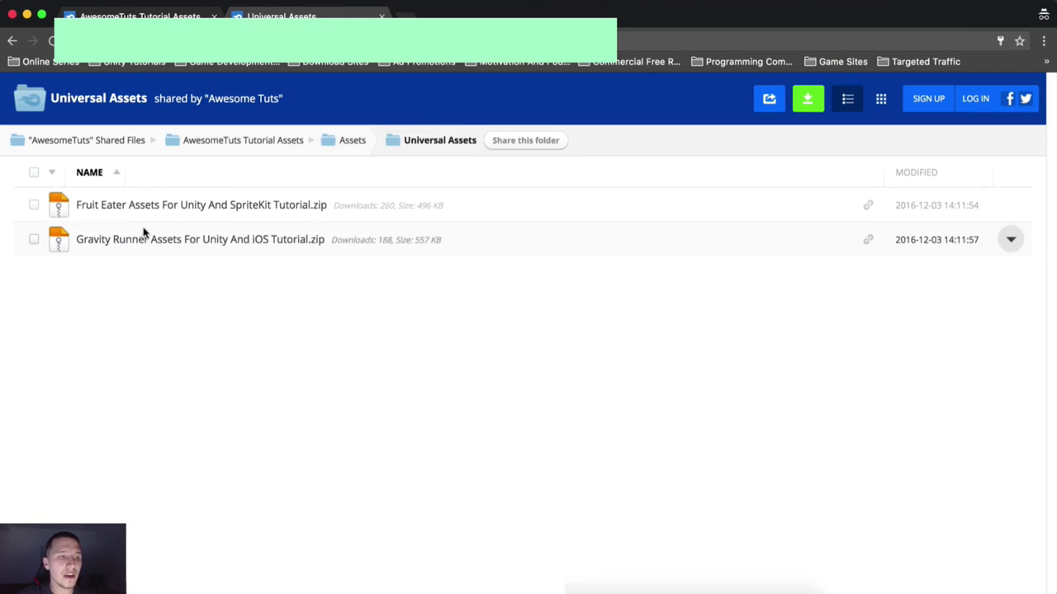
pyautogui.moveTo(182, 204)
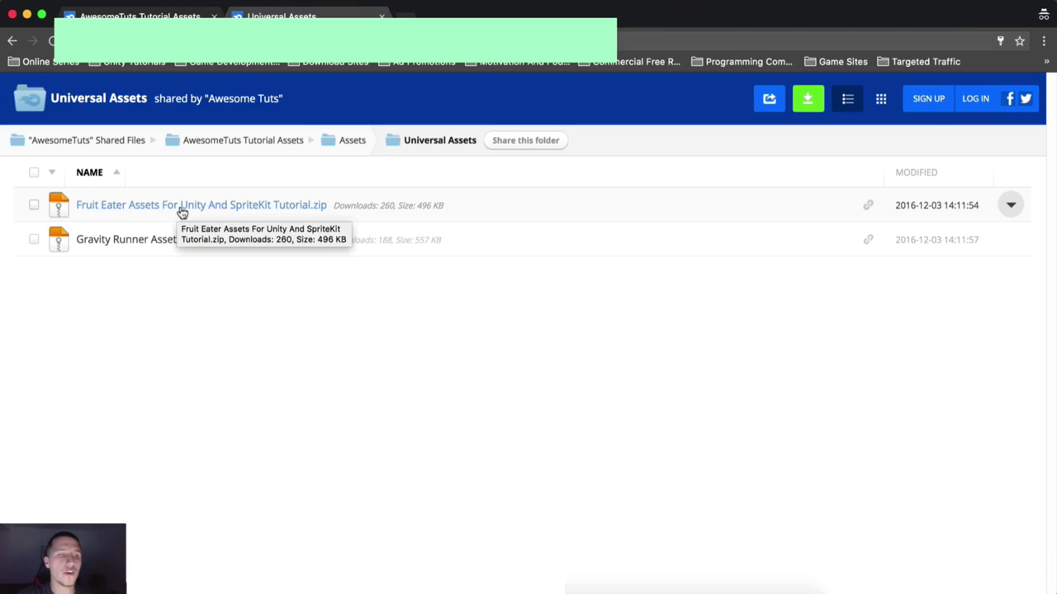
pyautogui.moveTo(548, 357)
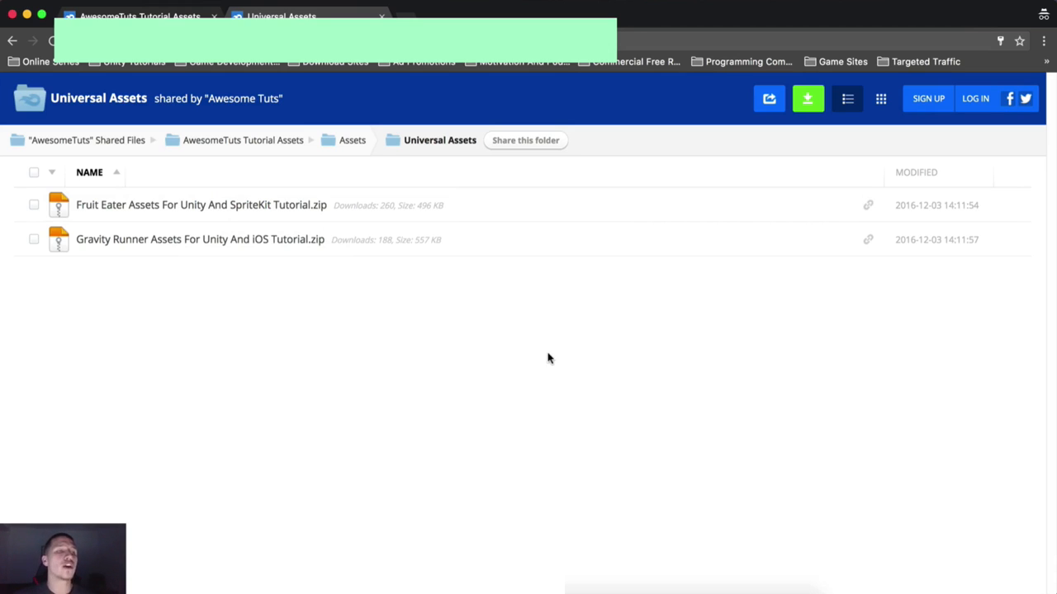
pyautogui.moveTo(259, 286)
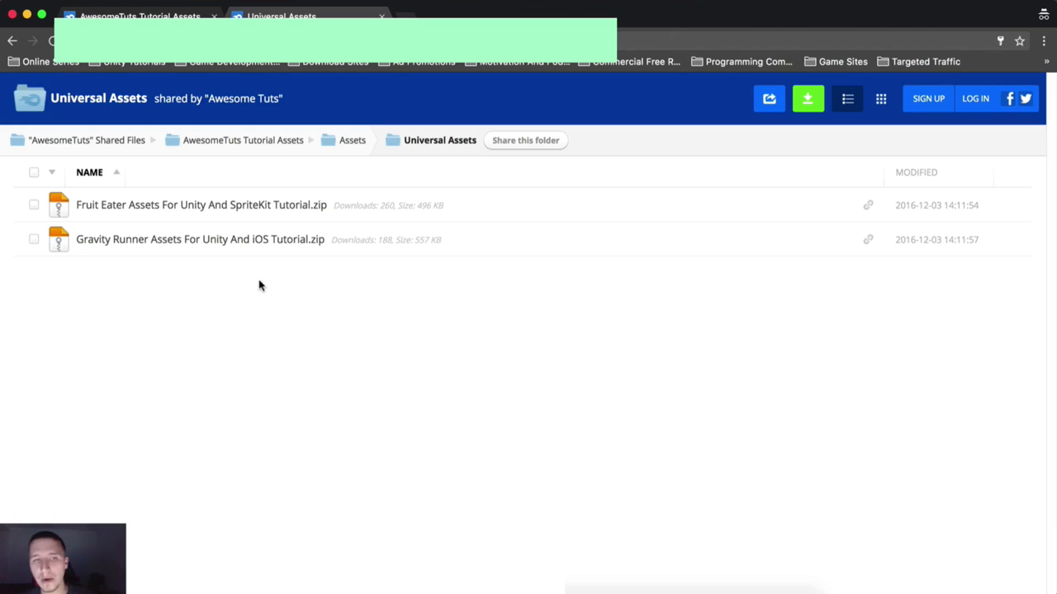
pyautogui.click(352, 139)
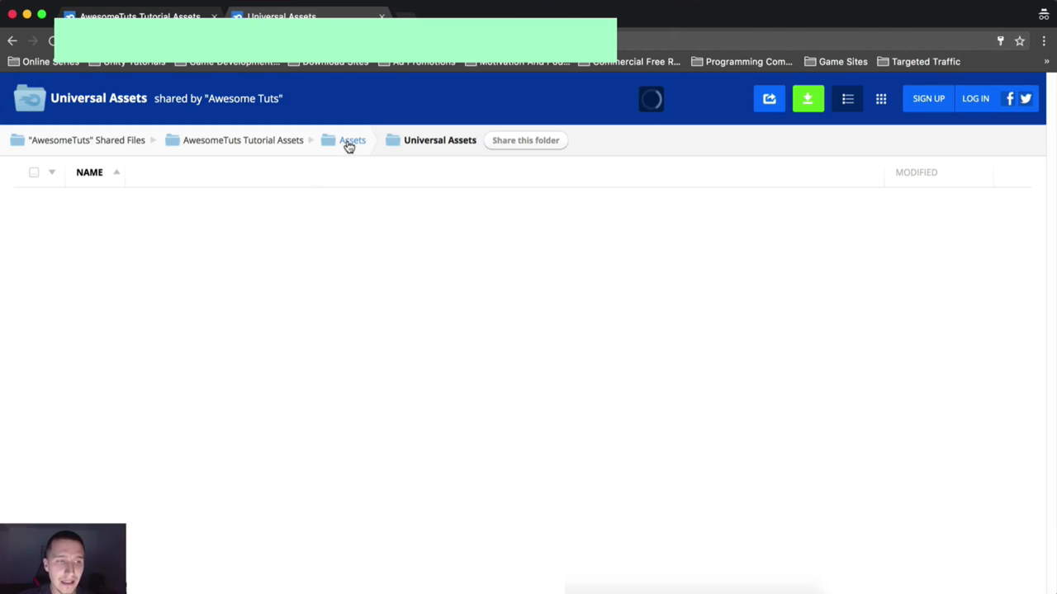
# Browse the Unity Game Development Assets folder, then return to the AwesomeTuts Tutorial Assets folder.
pyautogui.click(354, 139)
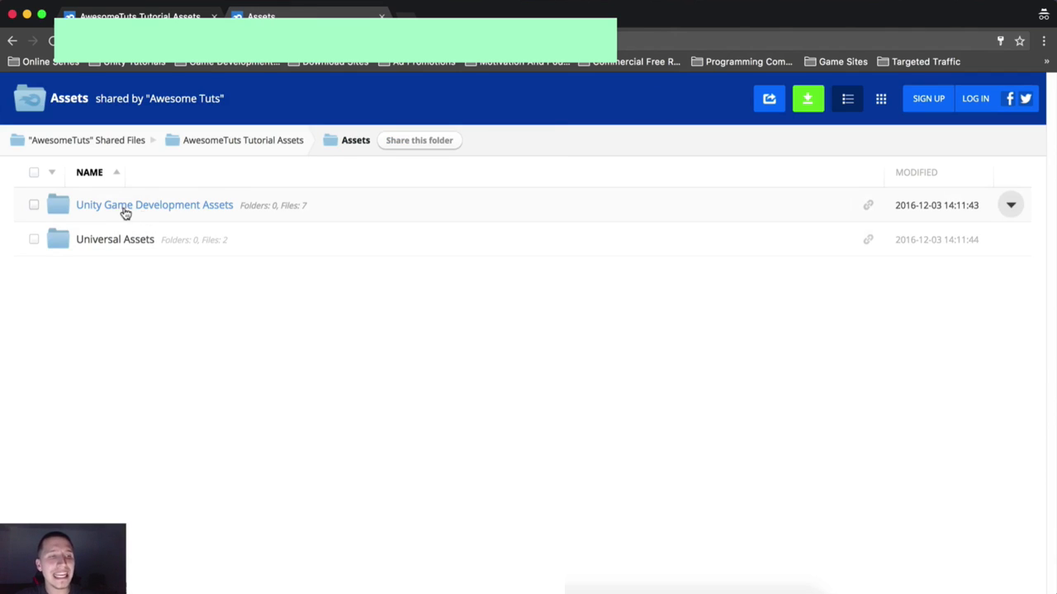
pyautogui.moveTo(198, 206)
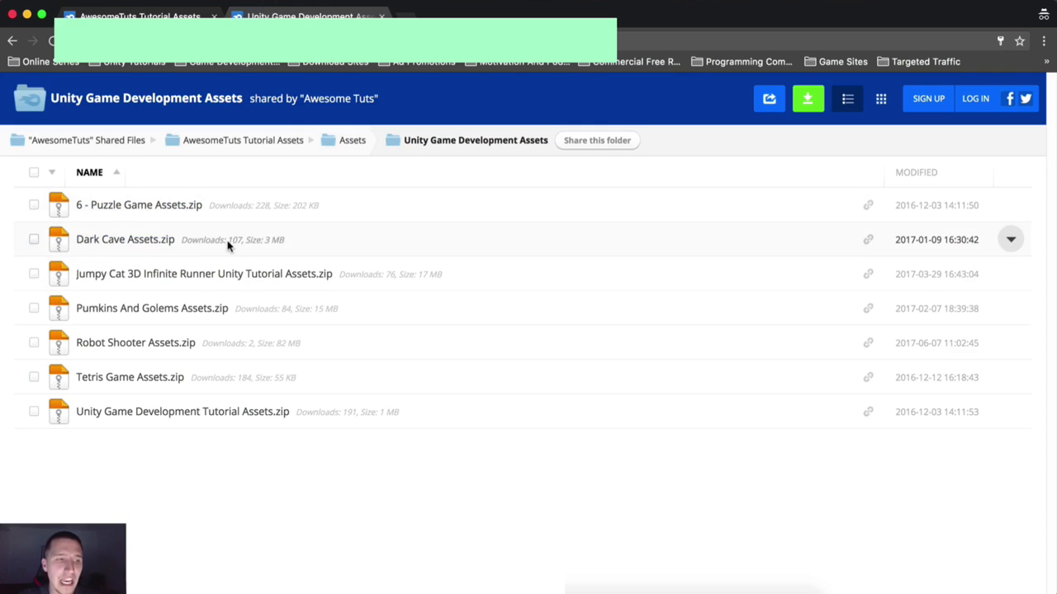
pyautogui.moveTo(205, 274)
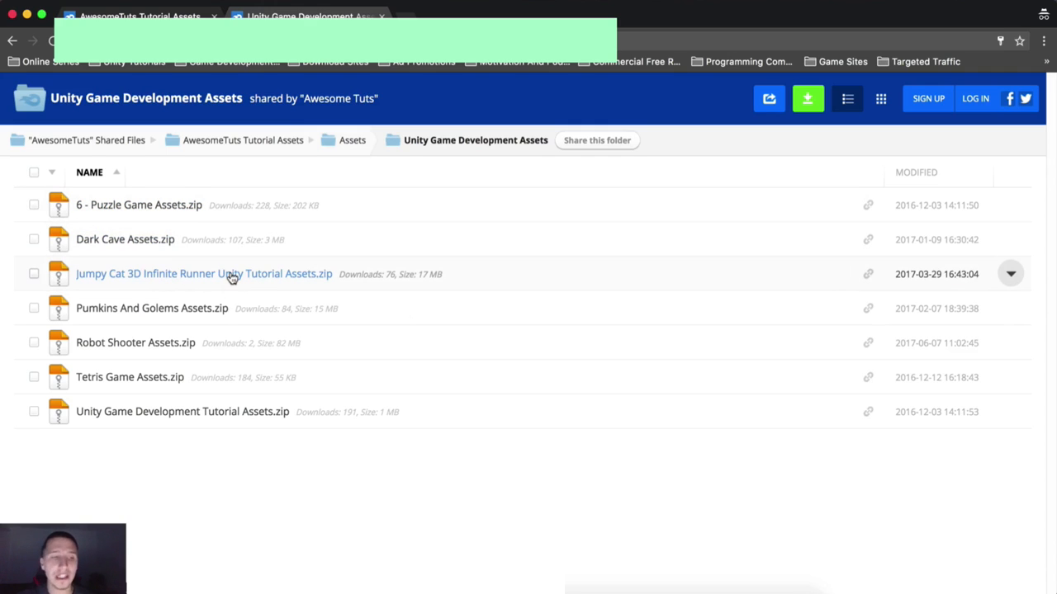
pyautogui.moveTo(231, 274)
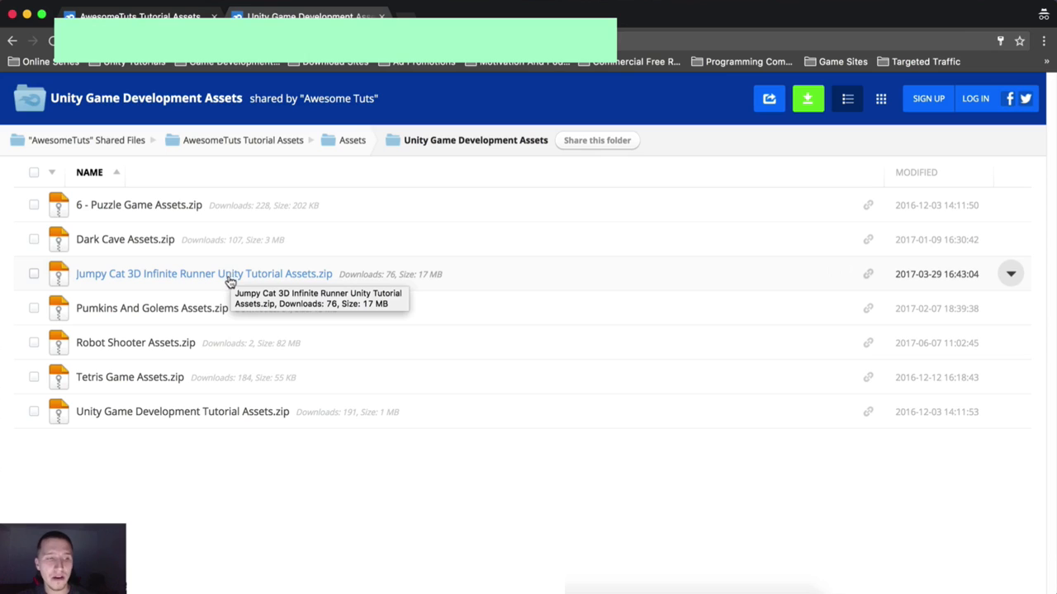
pyautogui.moveTo(145, 355)
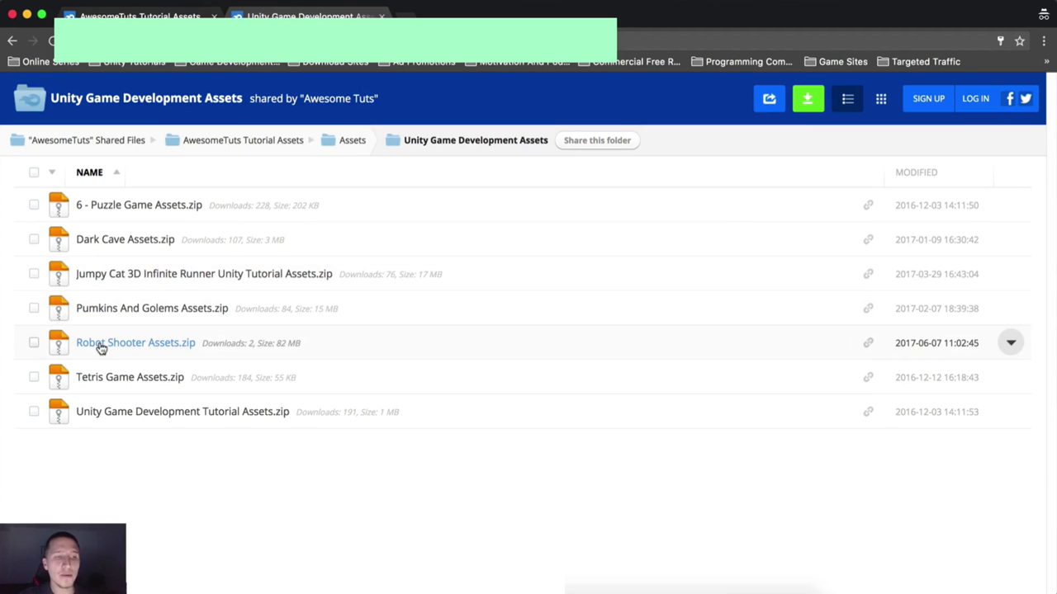
pyautogui.moveTo(277, 377)
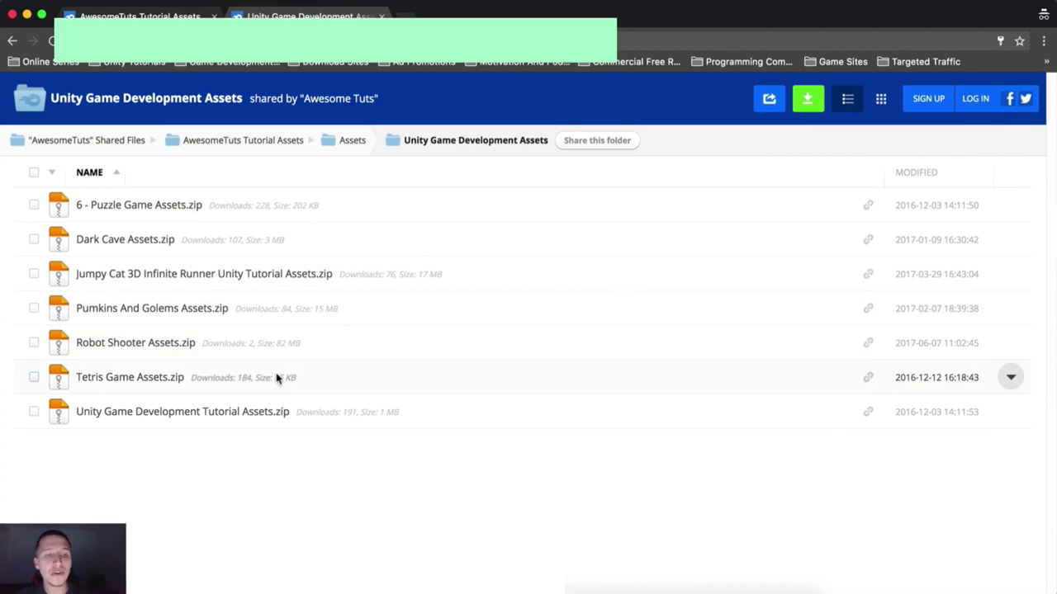
pyautogui.moveTo(244, 346)
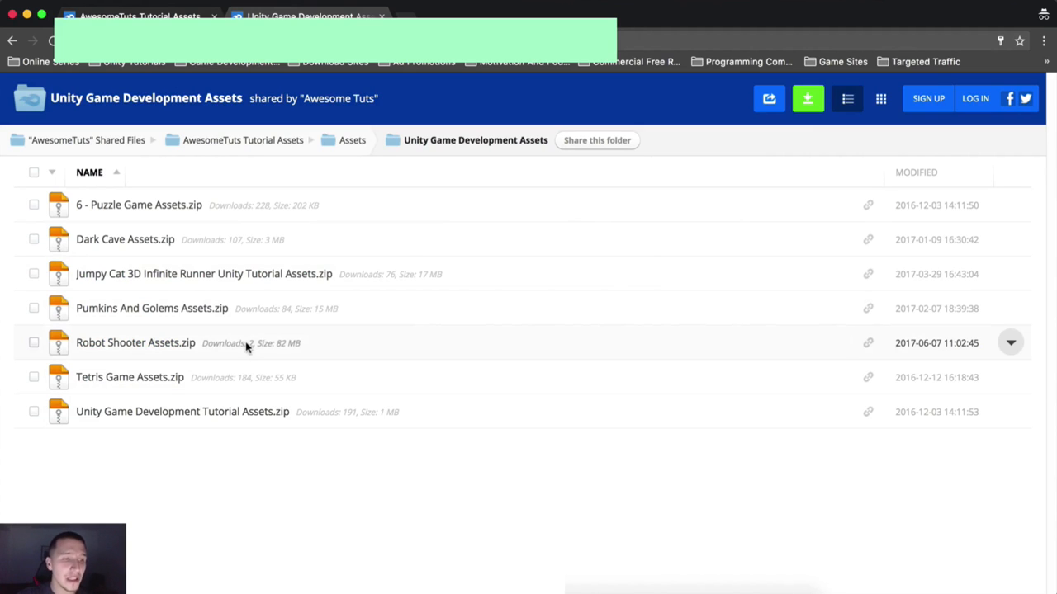
pyautogui.moveTo(231, 372)
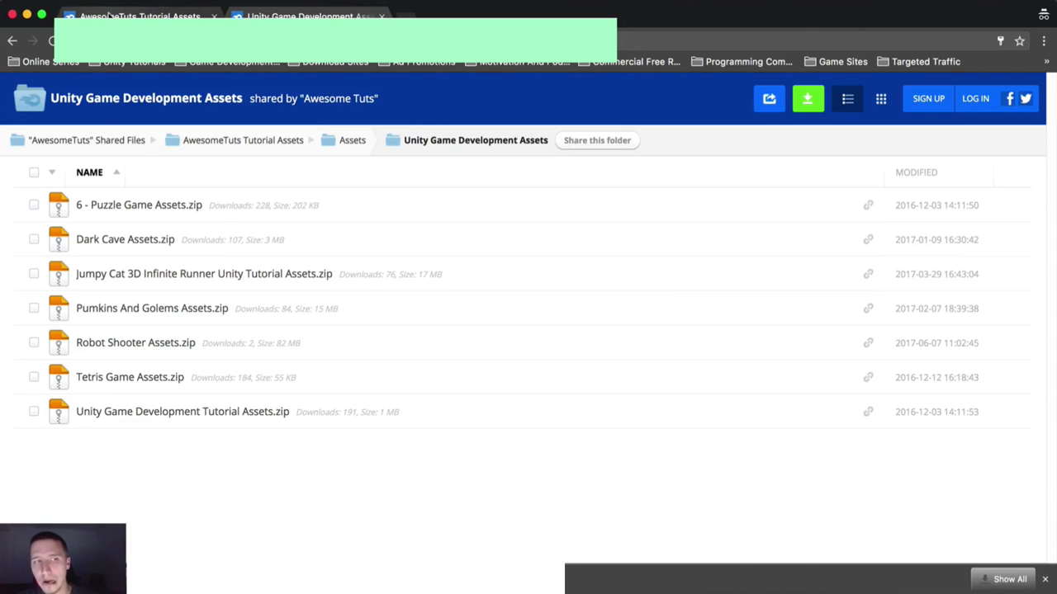
pyautogui.click(243, 138)
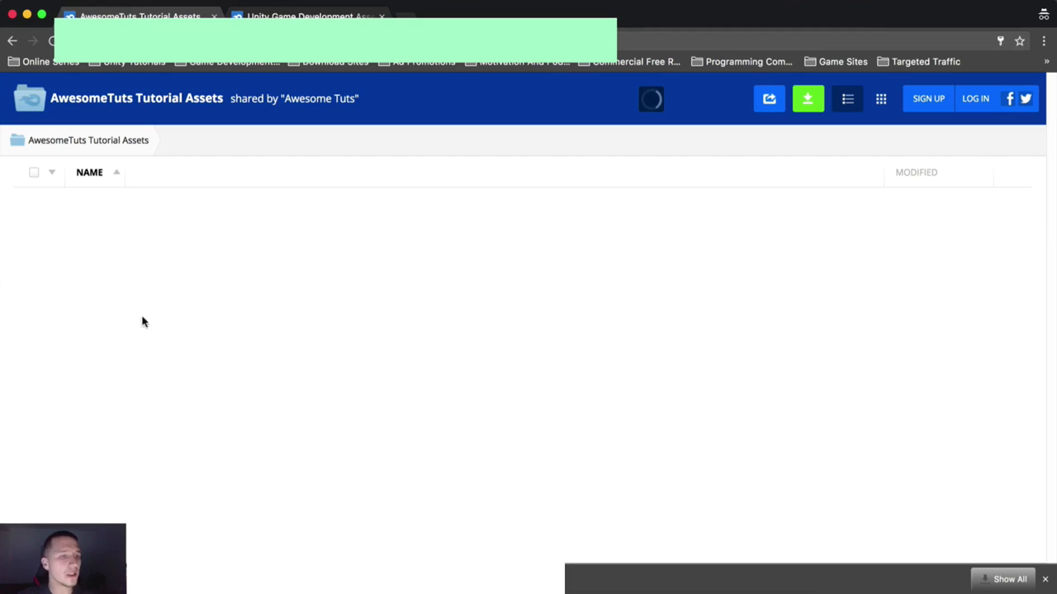
pyautogui.moveTo(165, 453)
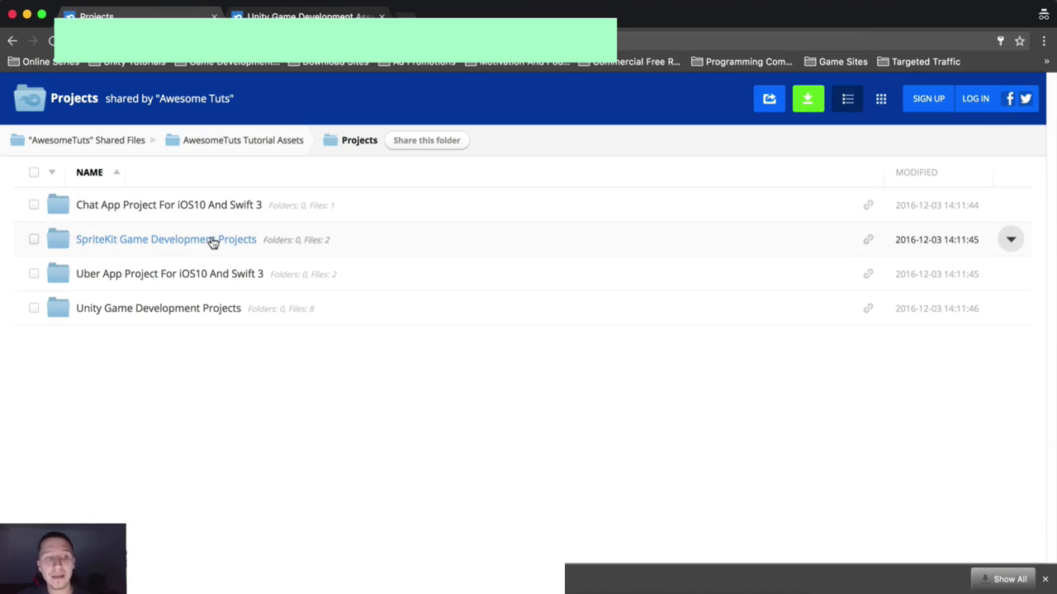
pyautogui.moveTo(269, 274)
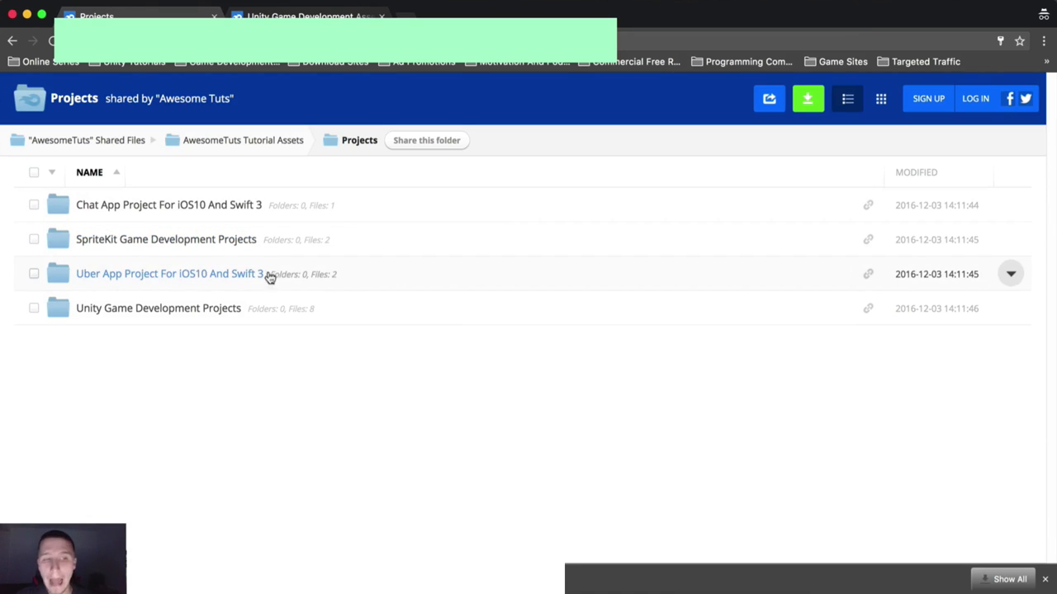
pyautogui.moveTo(205, 327)
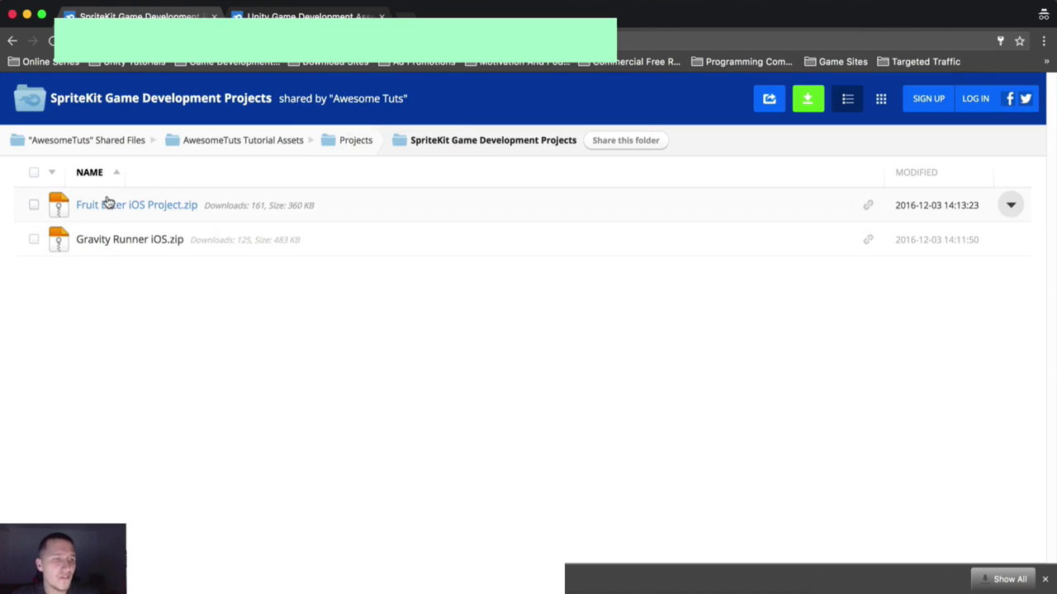
pyautogui.moveTo(113, 228)
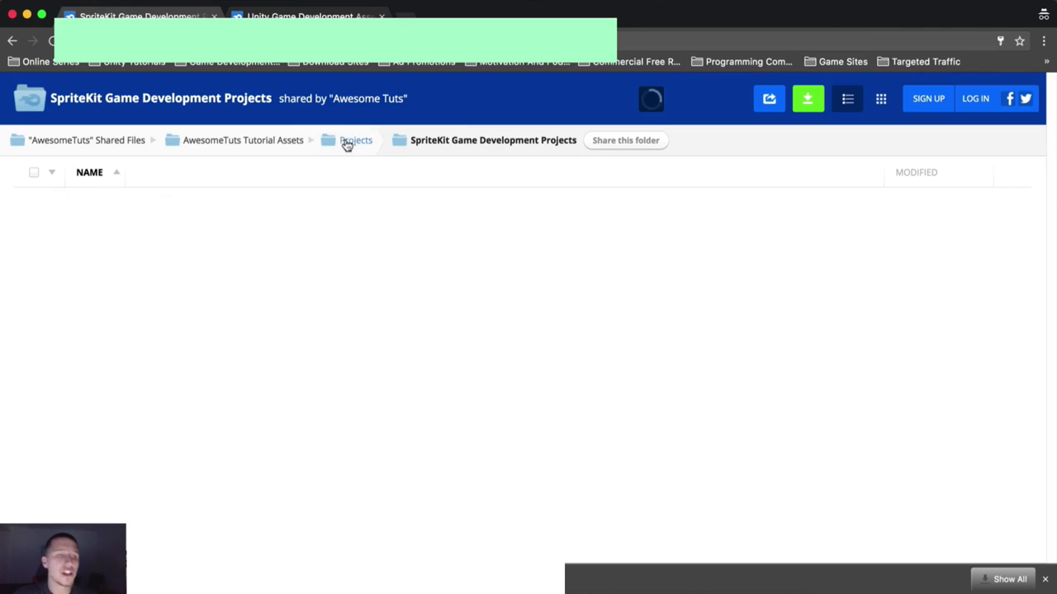
# Go back to Projects and open the Unity Game Development Projects folder with its seven project zips.
pyautogui.click(357, 139)
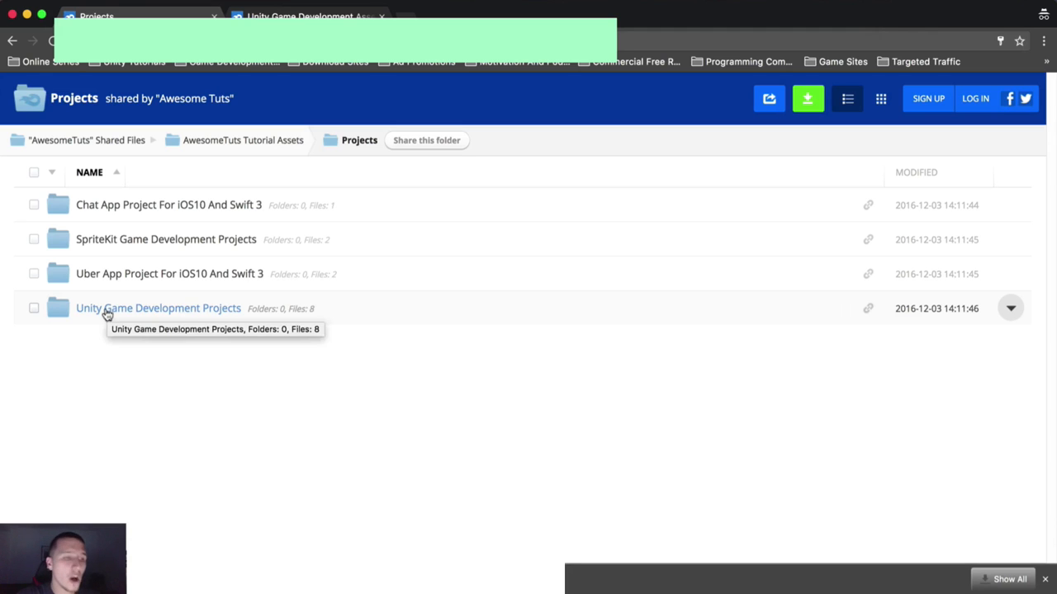
pyautogui.click(159, 309)
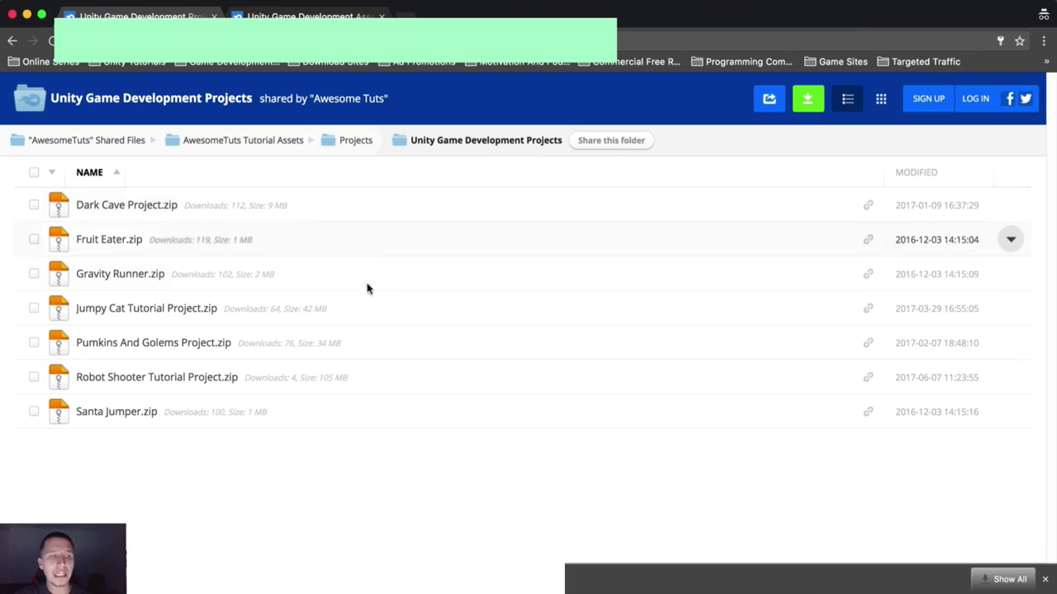
pyautogui.moveTo(151, 274)
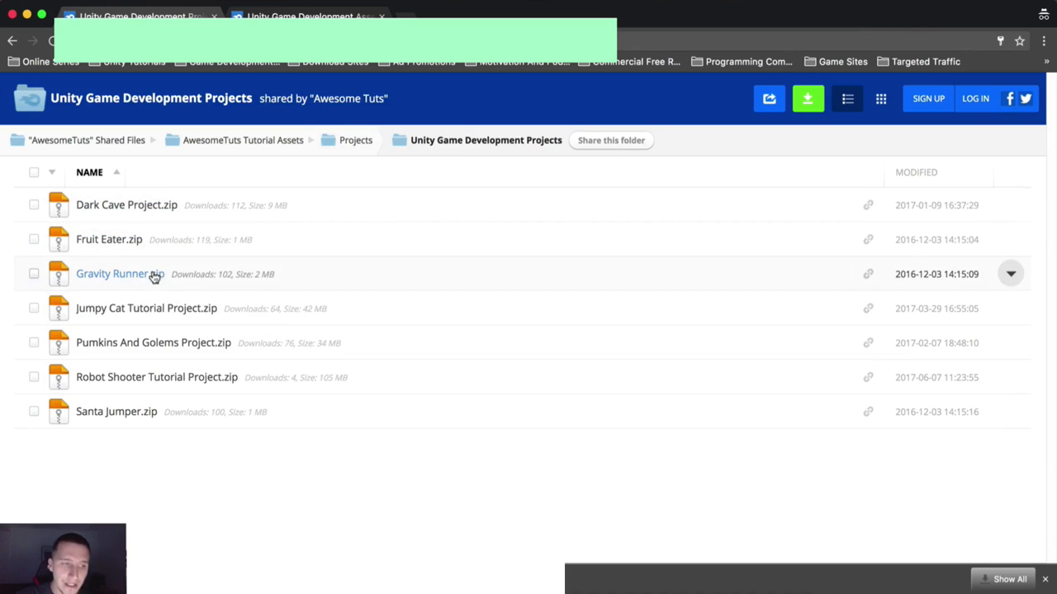
pyautogui.moveTo(151, 317)
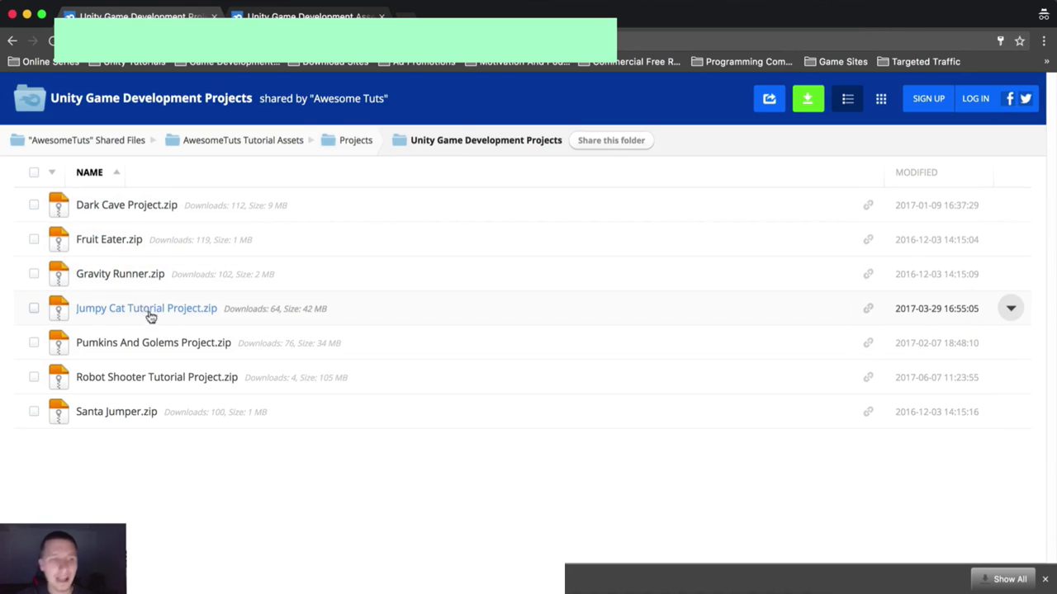
pyautogui.moveTo(136, 387)
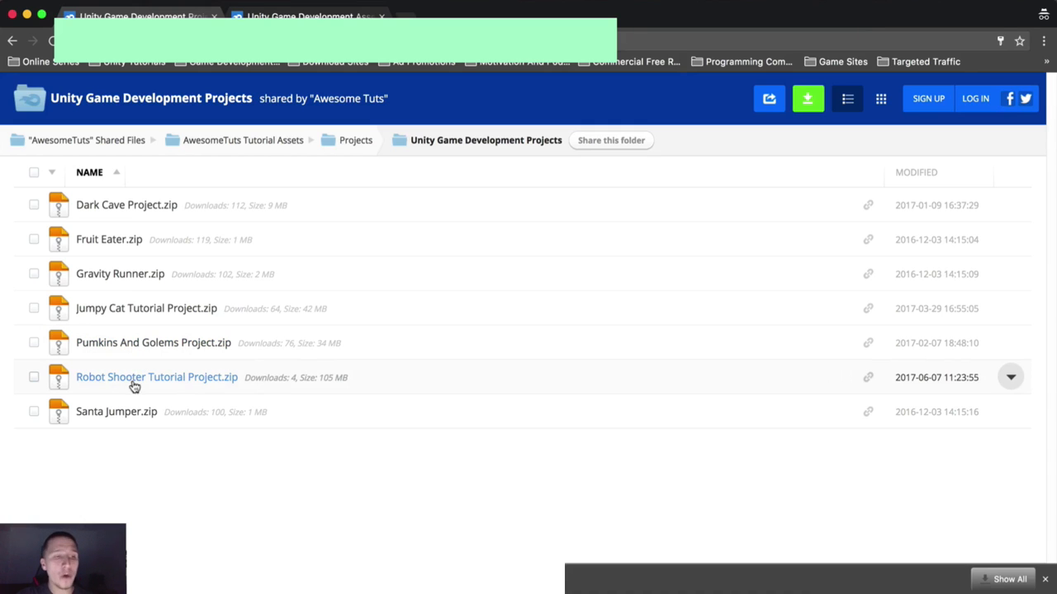
pyautogui.moveTo(161, 381)
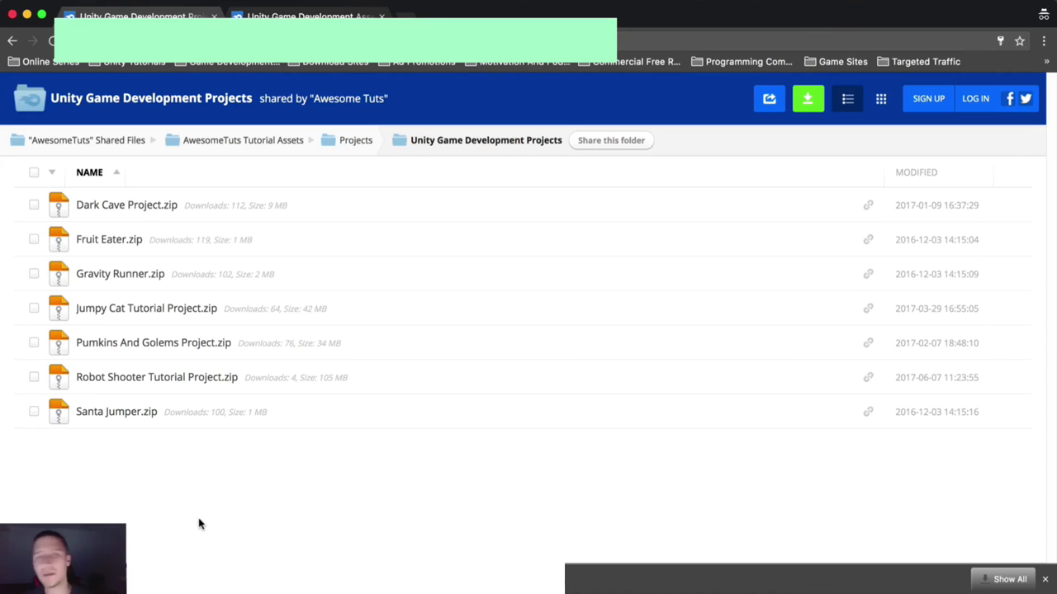
pyautogui.moveTo(1031, 541)
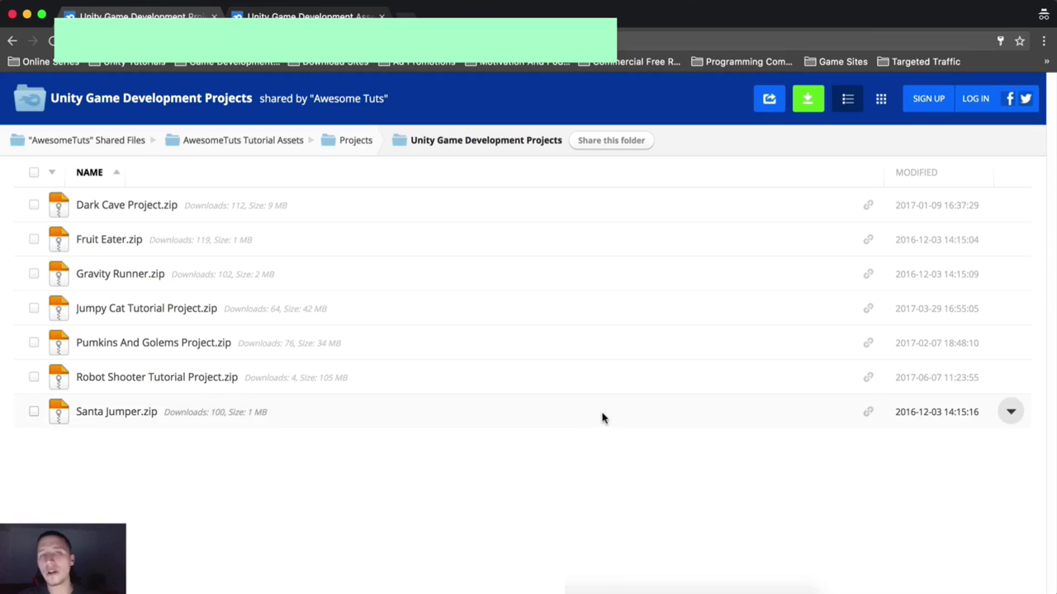
pyautogui.moveTo(603, 419)
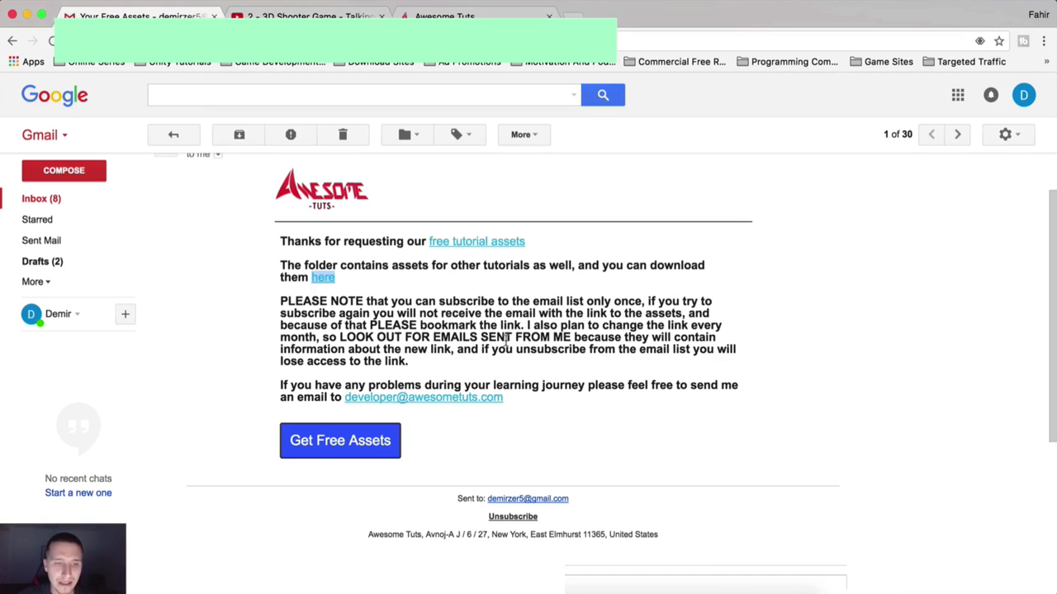
pyautogui.scroll(-3)
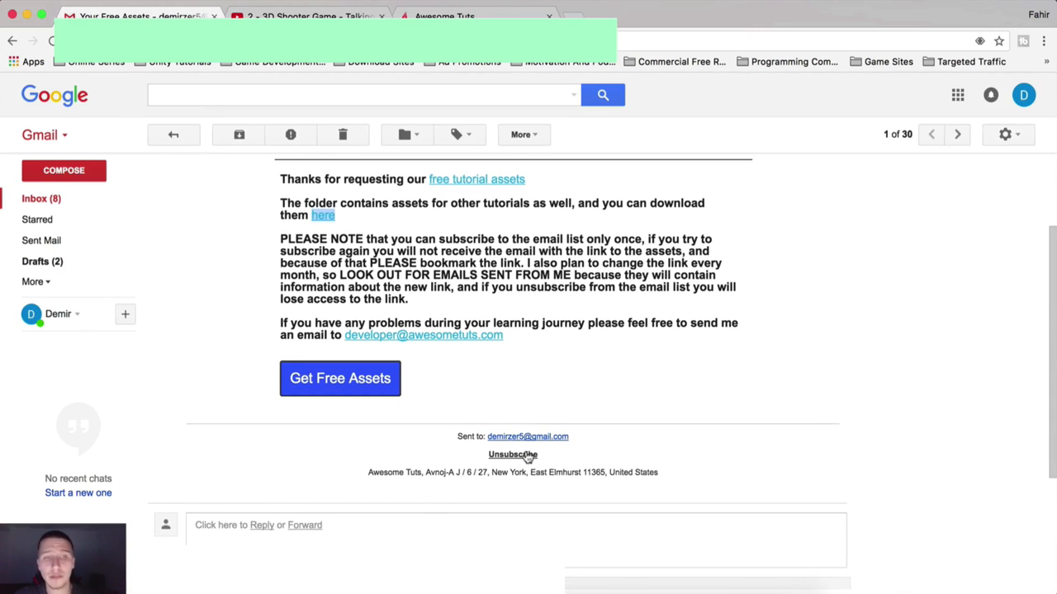
pyautogui.scroll(3)
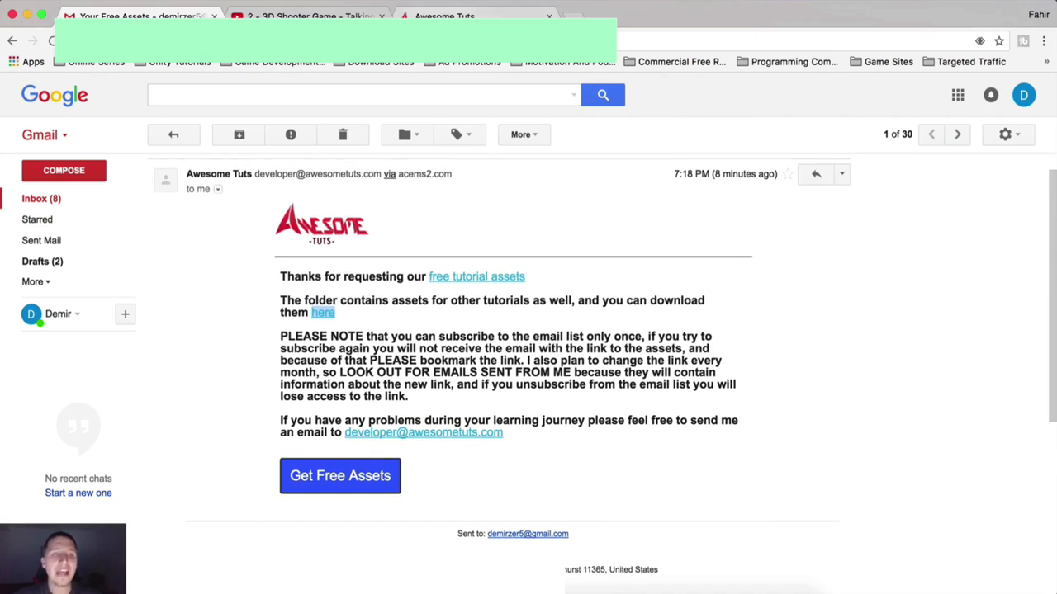
pyautogui.click(340, 476)
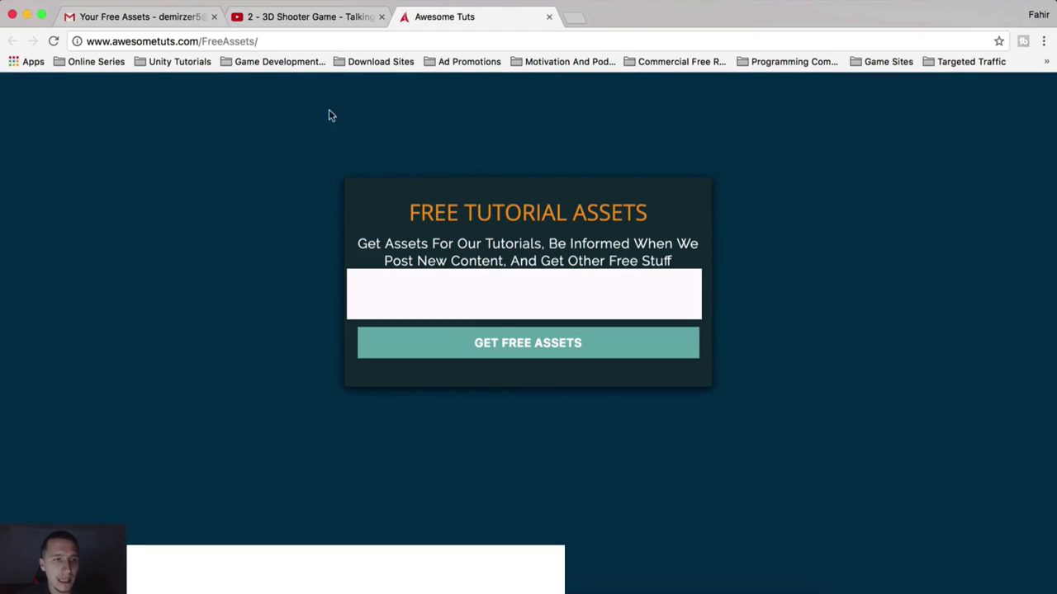
pyautogui.click(140, 16)
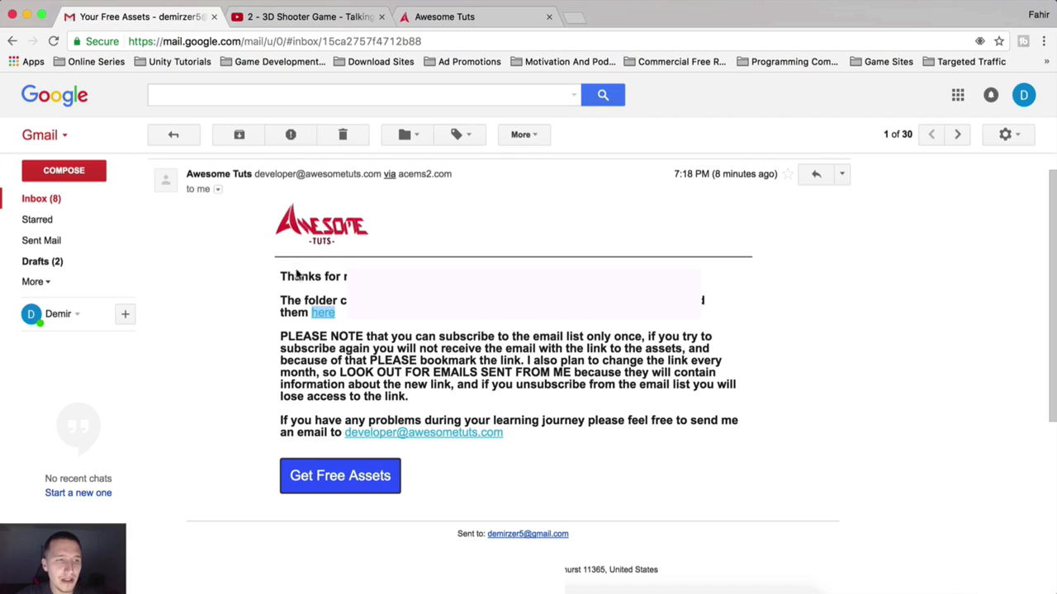
pyautogui.click(340, 475)
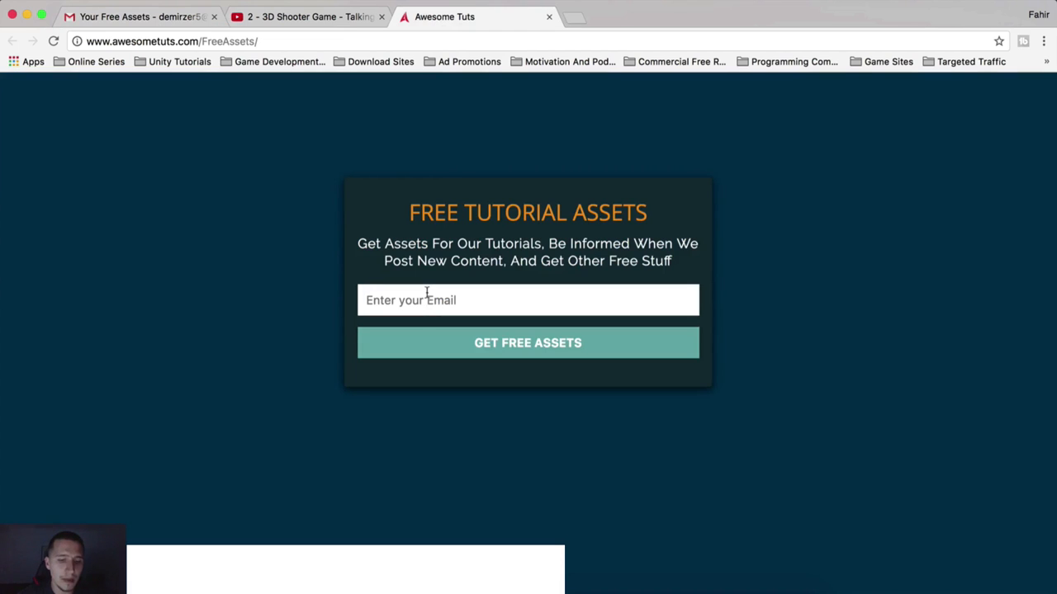
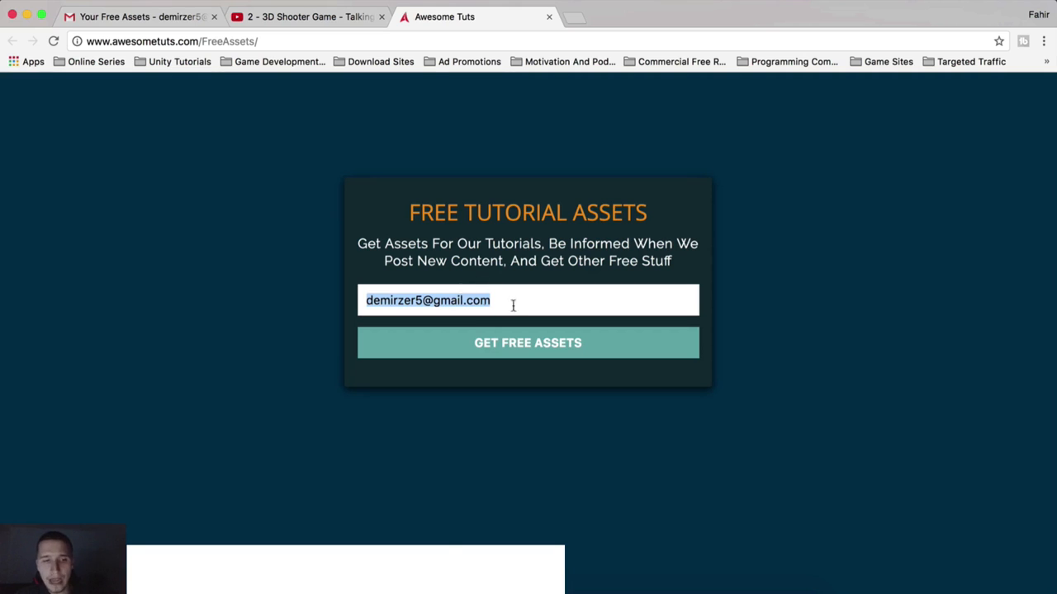
# Verify the address against the email and submit the free assets request again.
pyautogui.click(140, 17)
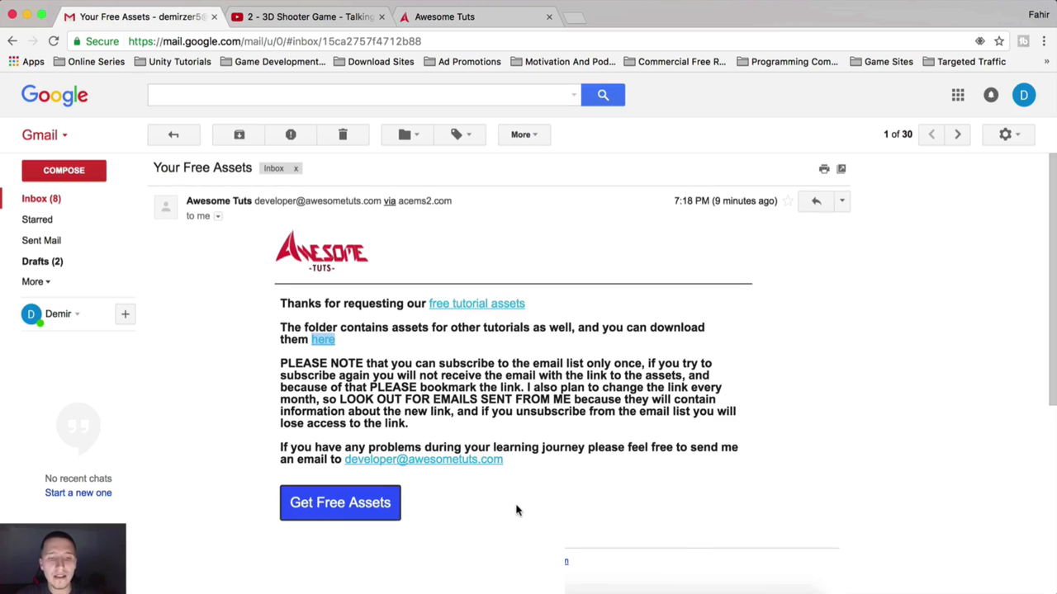
pyautogui.click(340, 502)
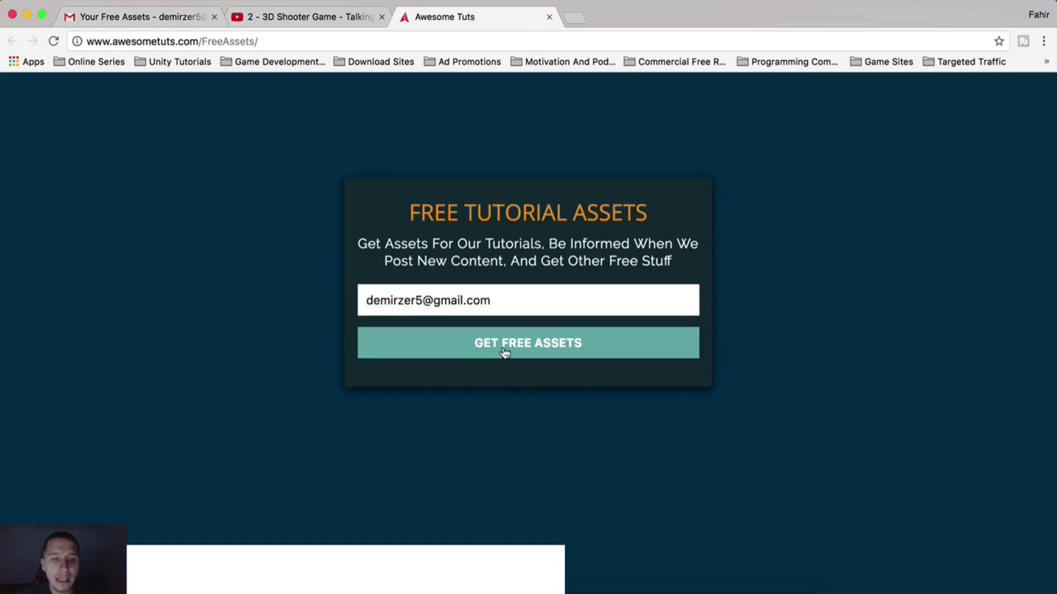
pyautogui.click(528, 342)
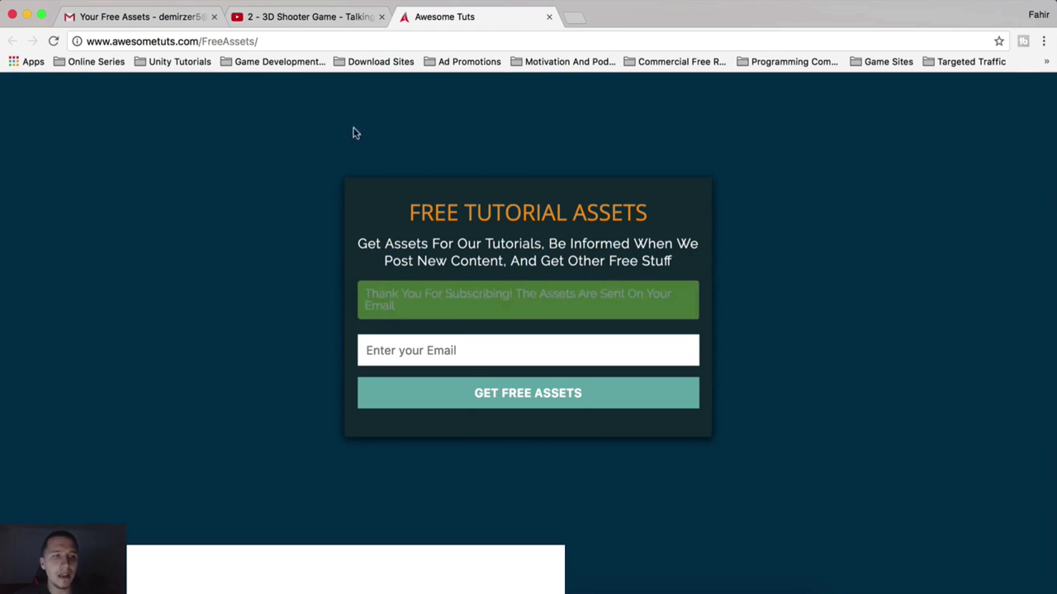
pyautogui.click(140, 17)
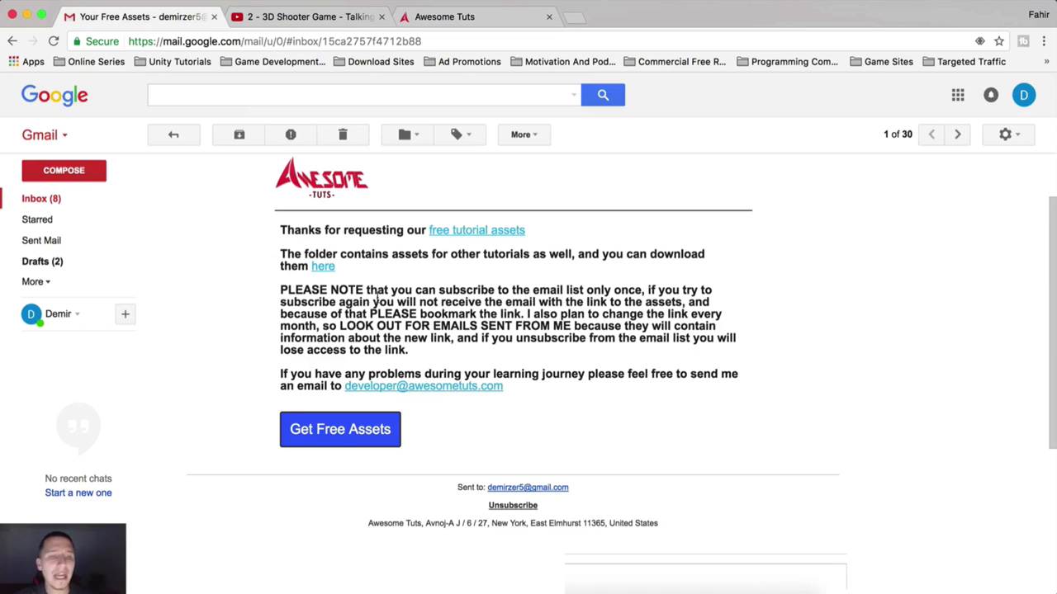
pyautogui.moveTo(427, 281)
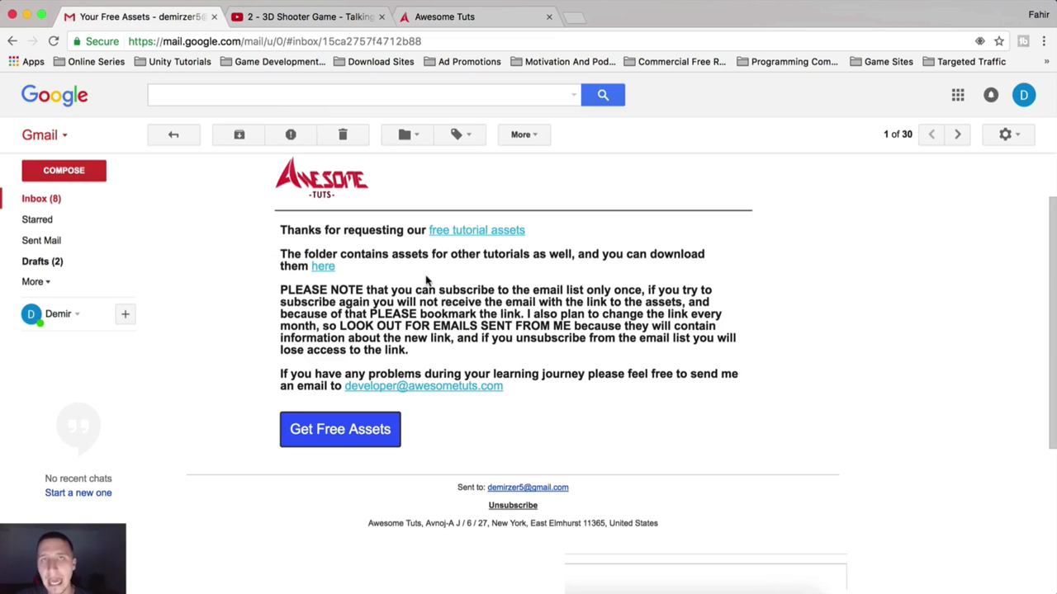
pyautogui.moveTo(373, 142)
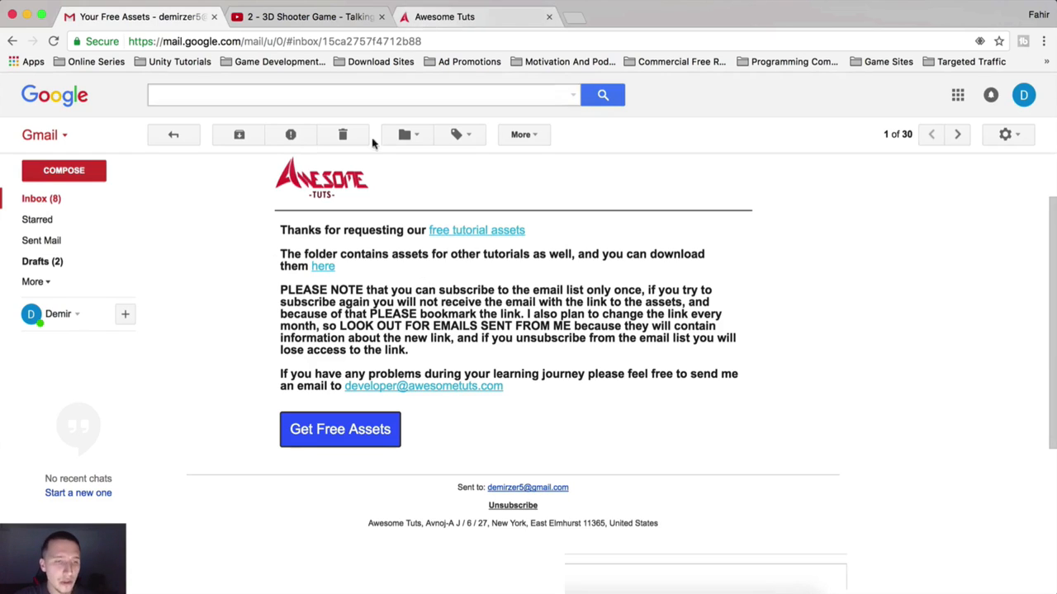
pyautogui.moveTo(340, 439)
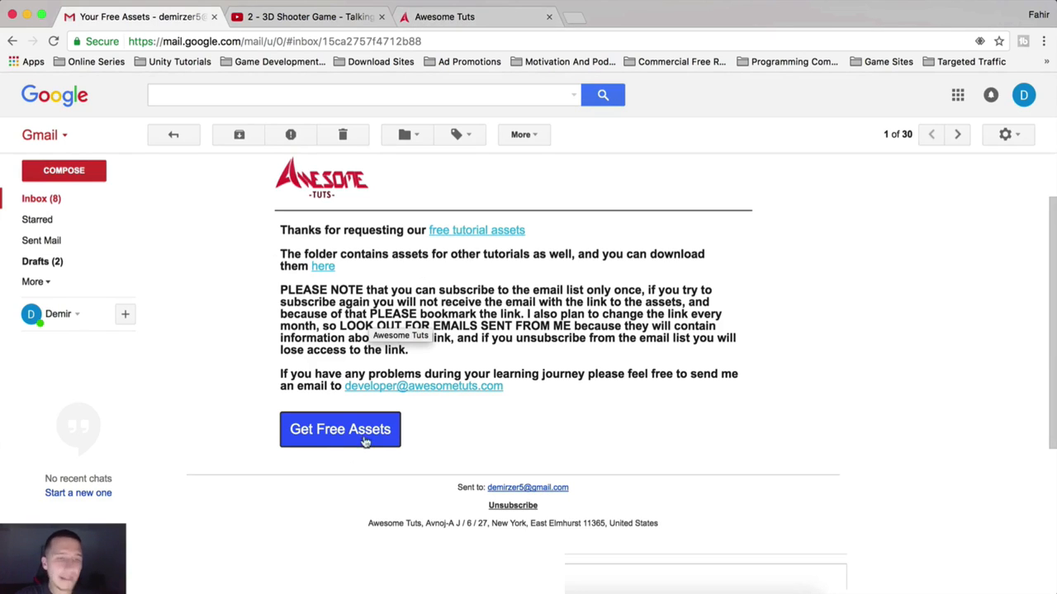
pyautogui.click(340, 429)
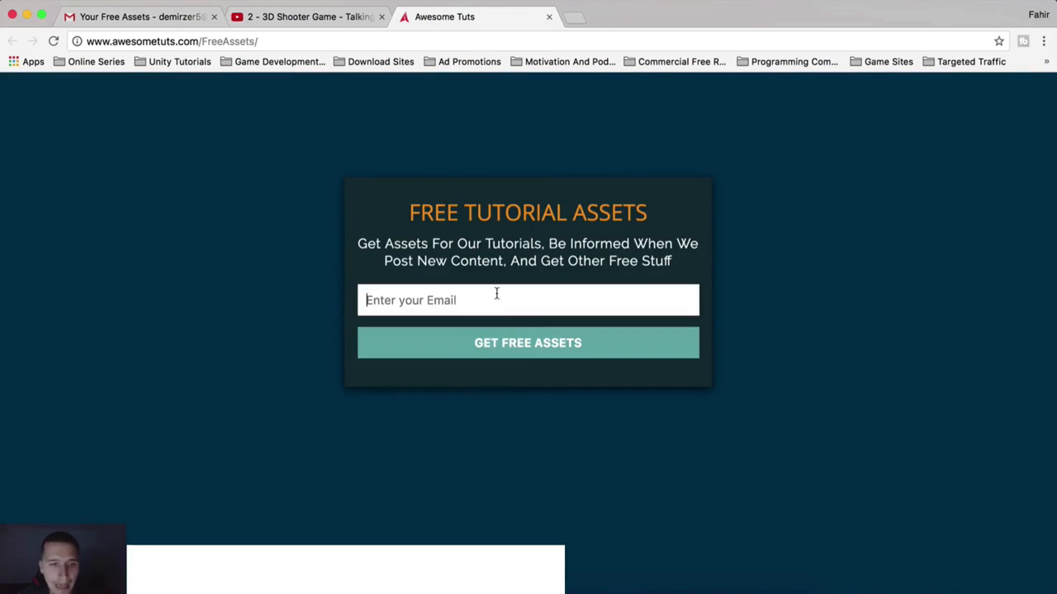
pyautogui.click(529, 342)
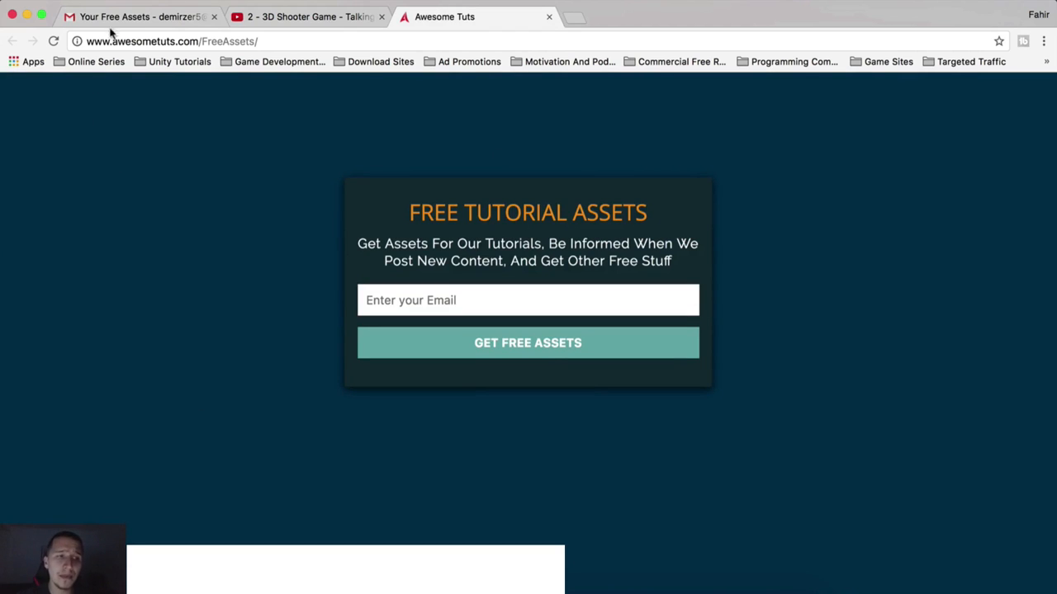
pyautogui.click(140, 16)
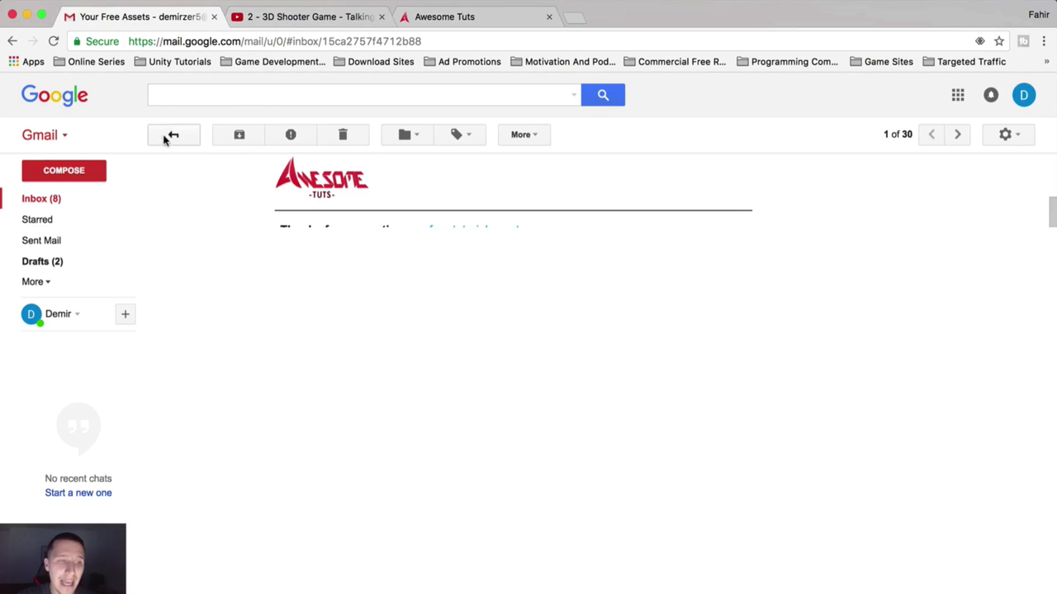
pyautogui.click(172, 135)
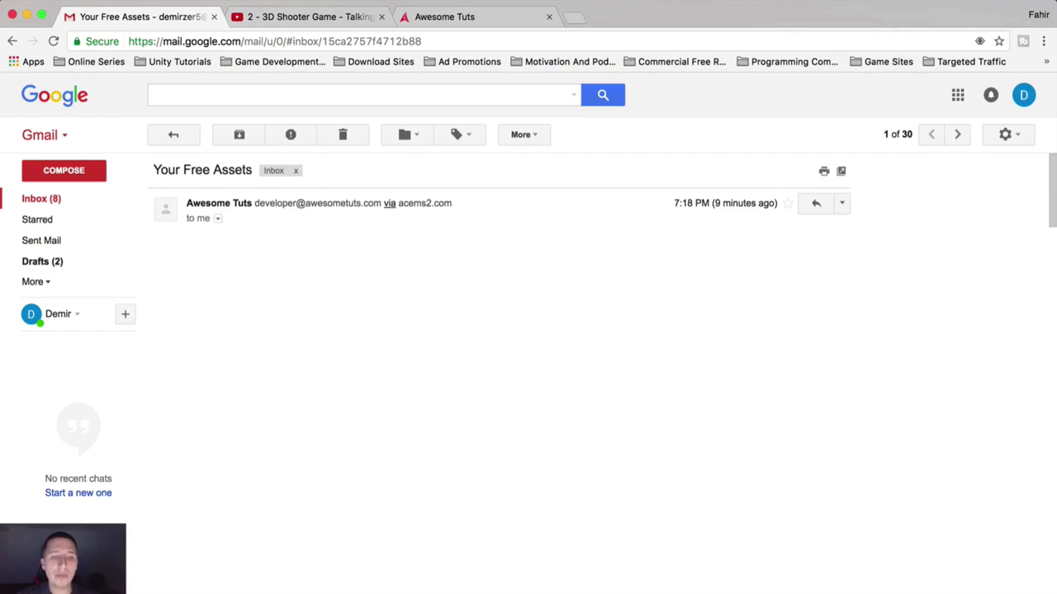
pyautogui.moveTo(471, 207)
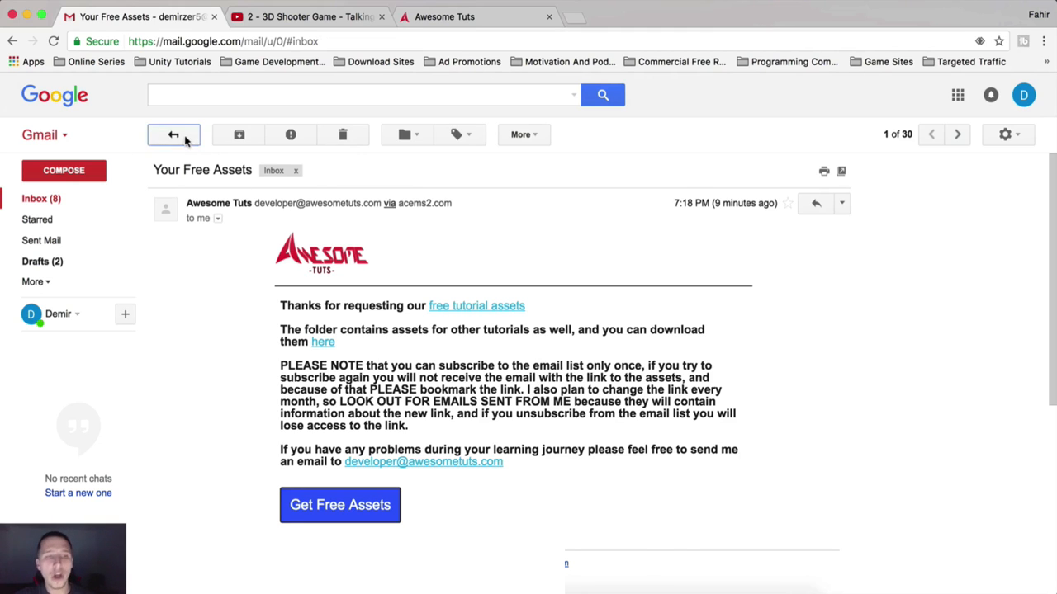
# Return to the Gmail inbox, then bring up pCloud's Unity Game Development Projects folder again.
pyautogui.click(173, 134)
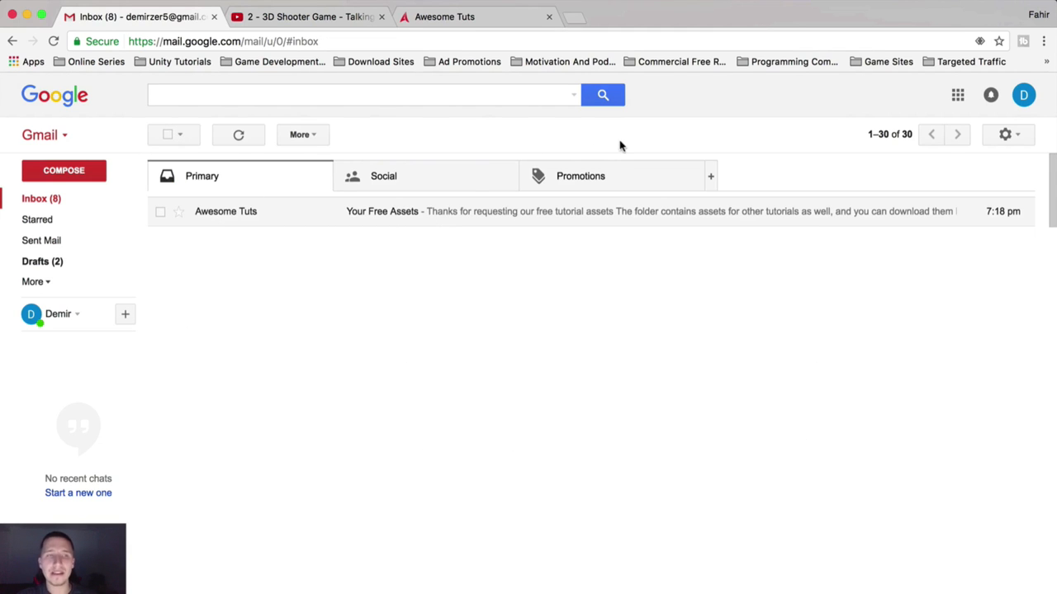
pyautogui.click(444, 16)
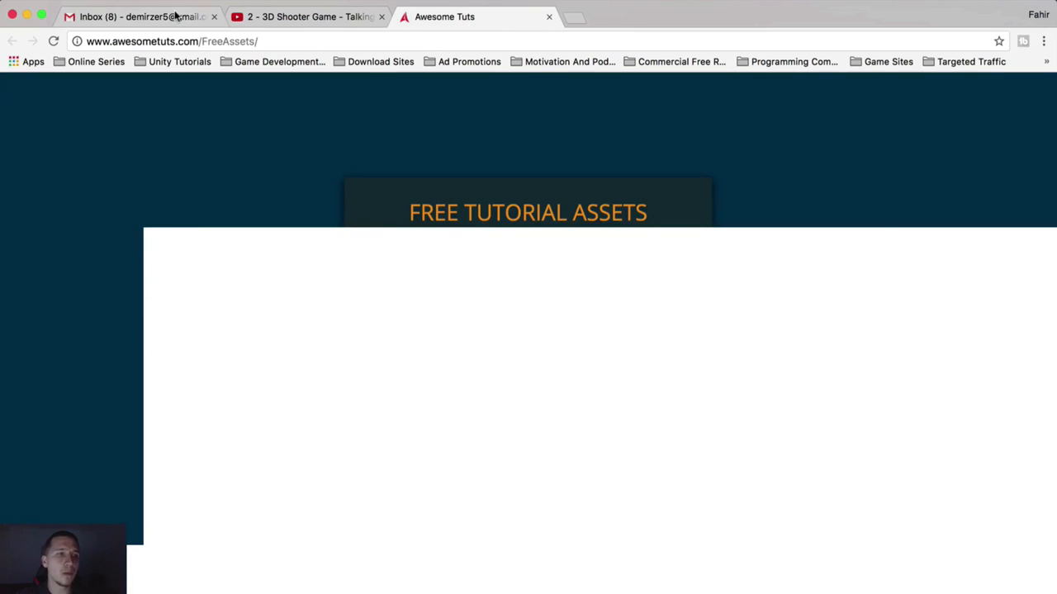
pyautogui.click(140, 17)
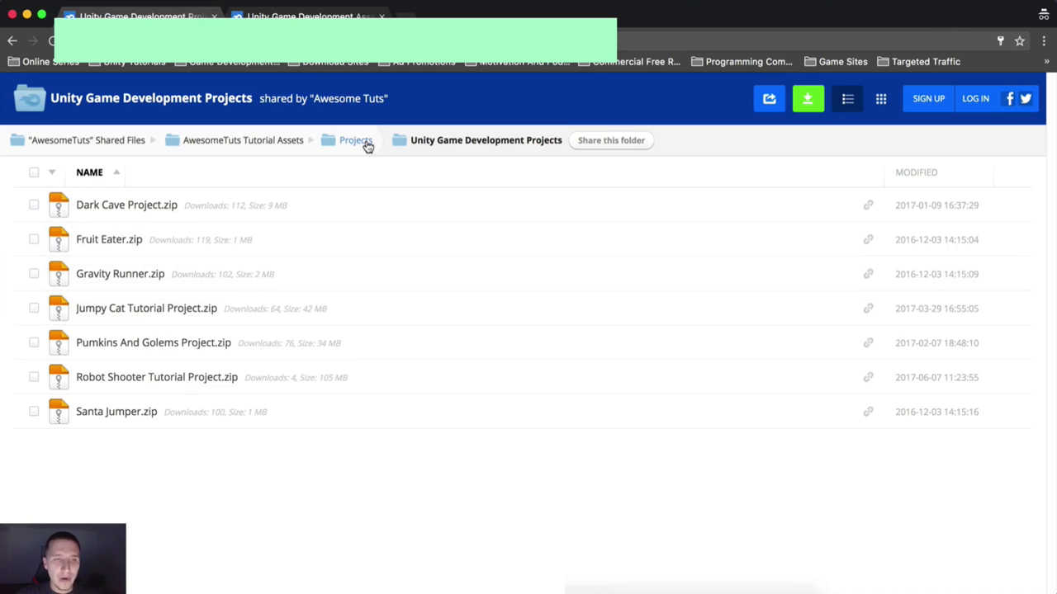
# Go up to the Projects folder and look inside the Uber App Project For iOS10 And Swift 3.
pyautogui.click(357, 138)
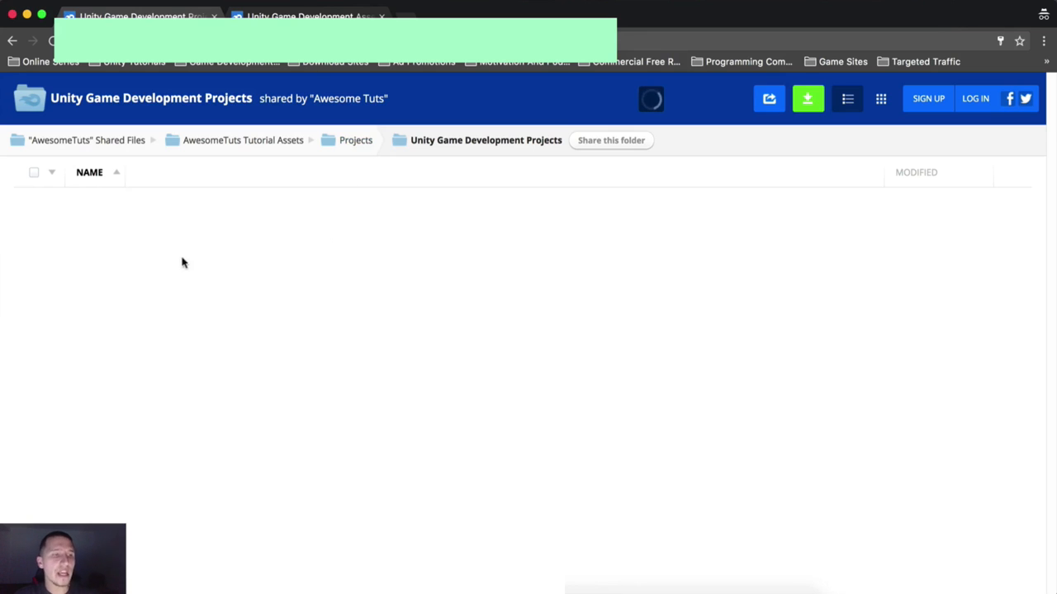
pyautogui.click(357, 138)
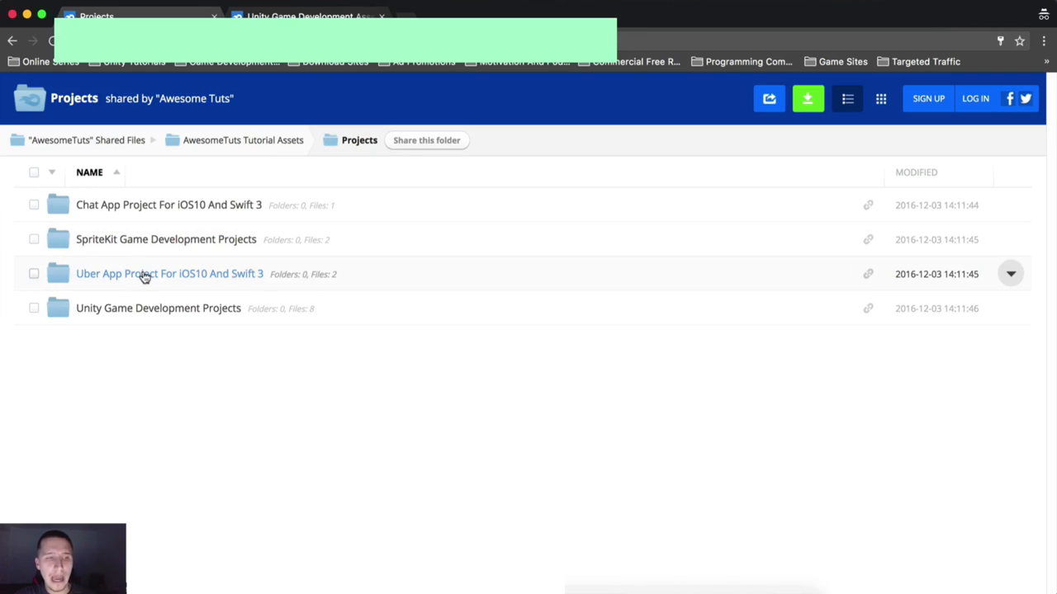
pyautogui.click(169, 274)
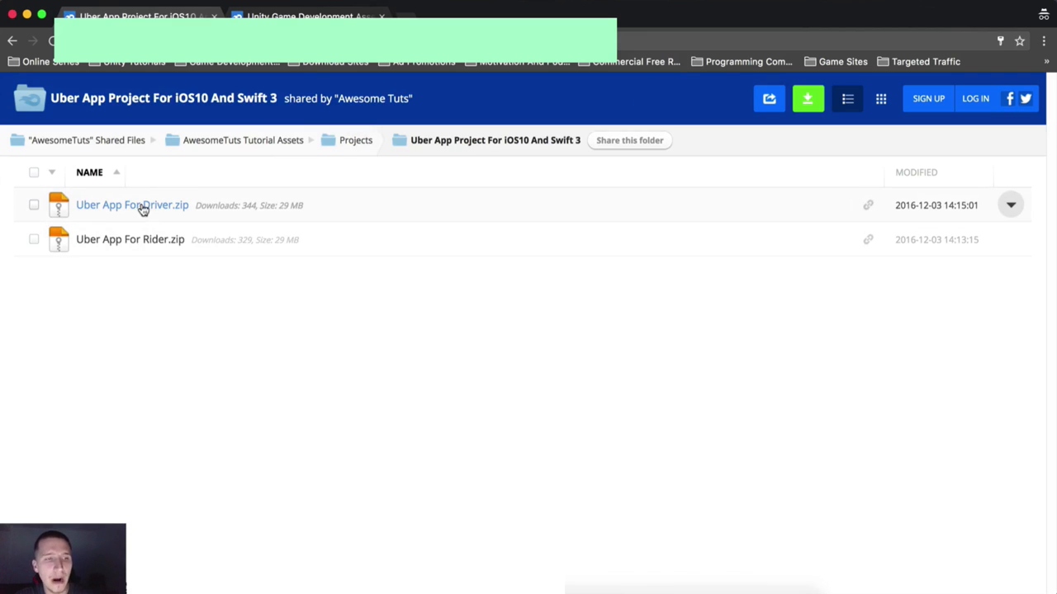
pyautogui.moveTo(148, 198)
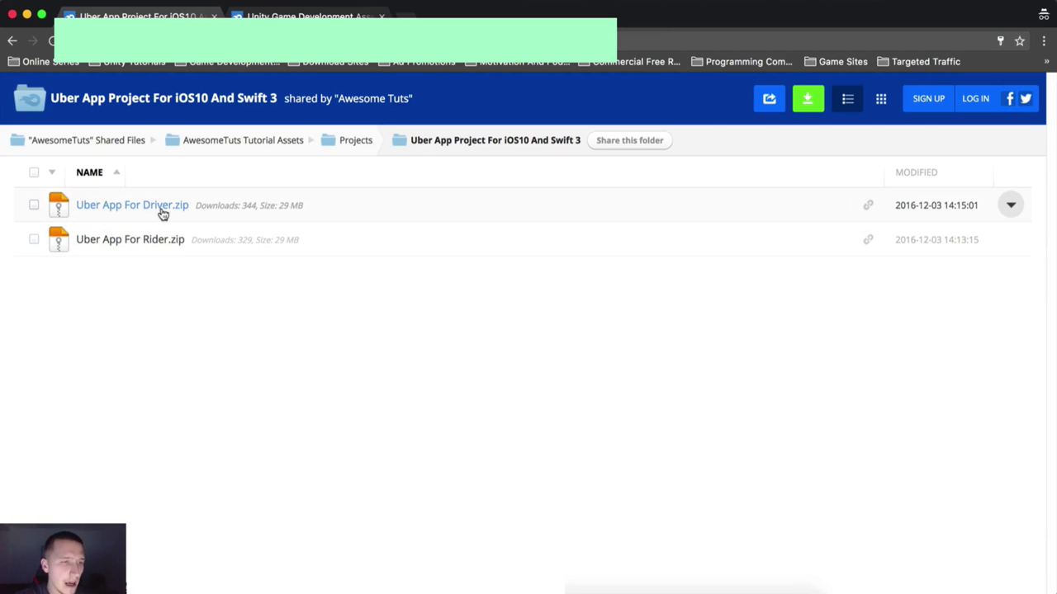
# Return to Projects, look inside Chat App Project For iOS10 And Swift 3, then go up to the assets folder.
pyautogui.click(132, 205)
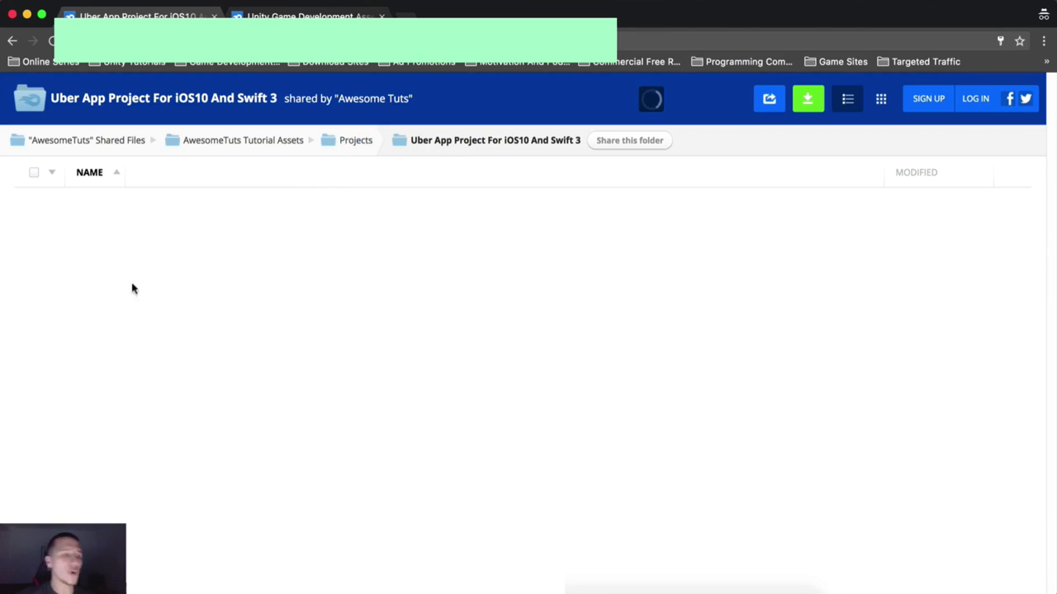
pyautogui.click(357, 139)
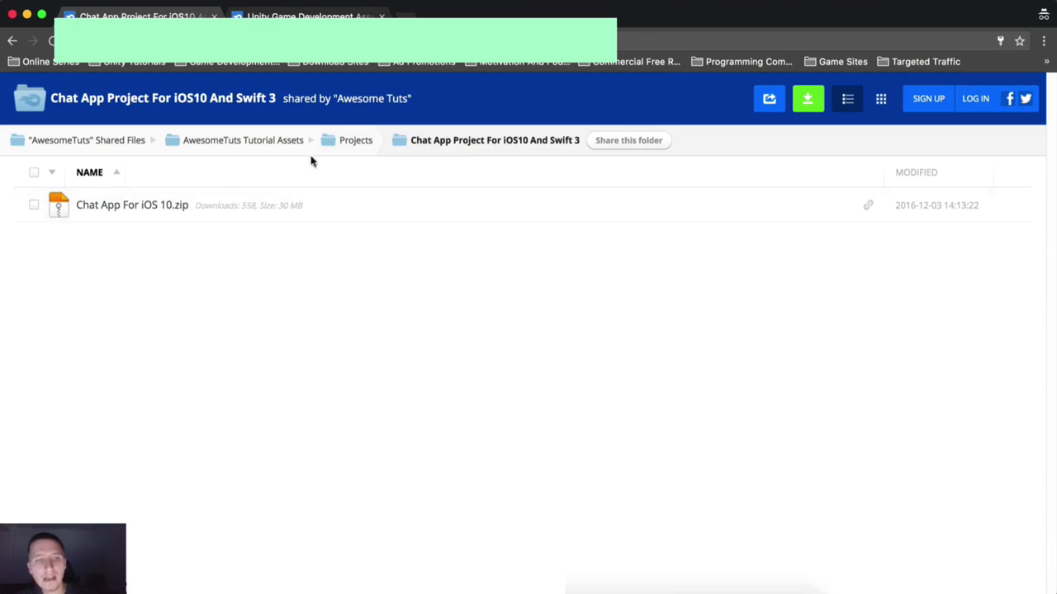
pyautogui.click(355, 139)
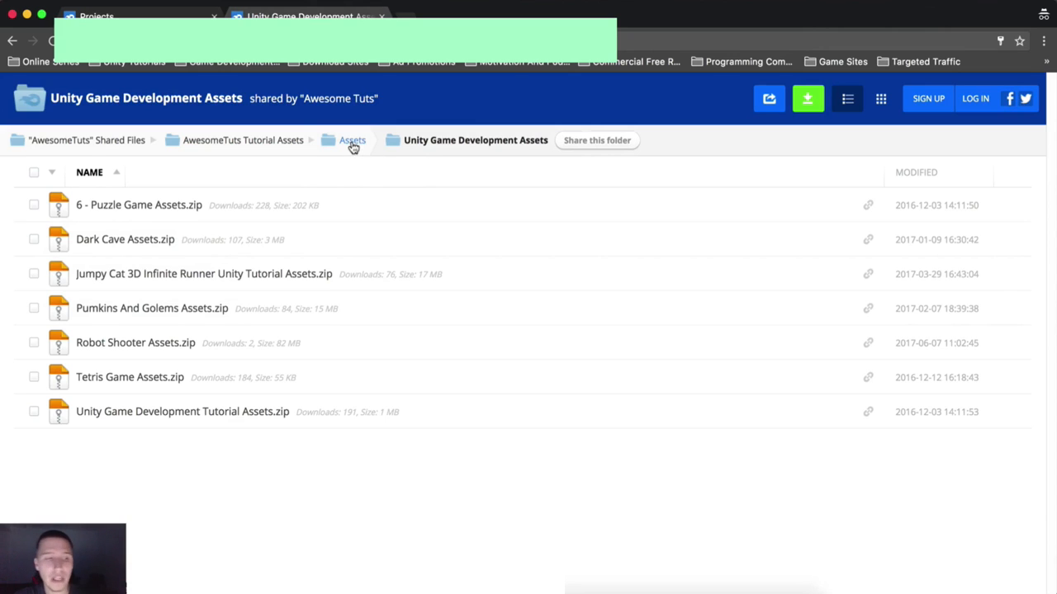
# Go up to Assets, view the Universal Assets folder's two zips, and return to the Assets level.
pyautogui.click(352, 139)
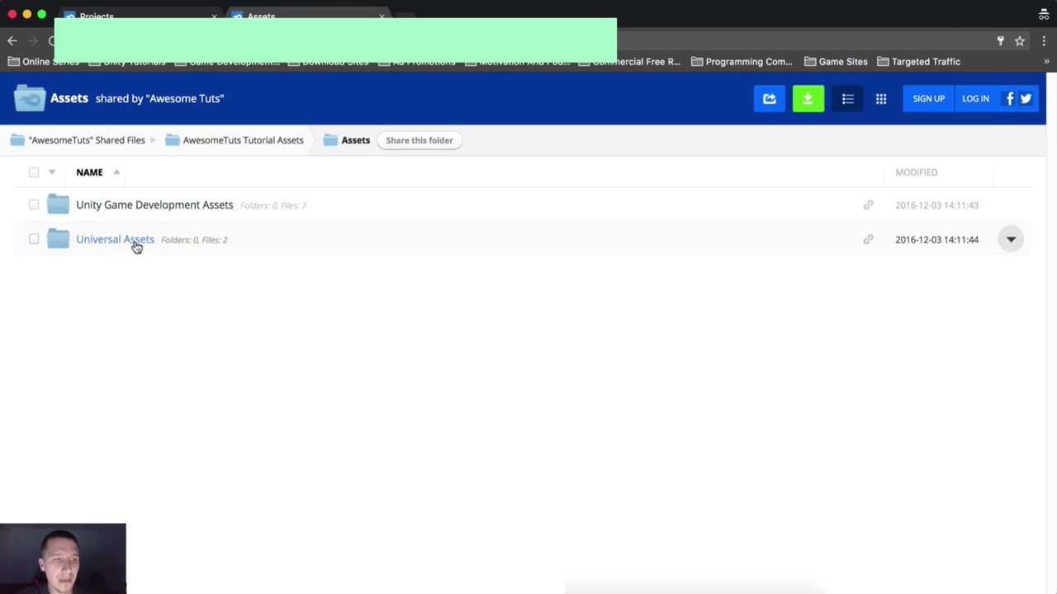
pyautogui.click(116, 240)
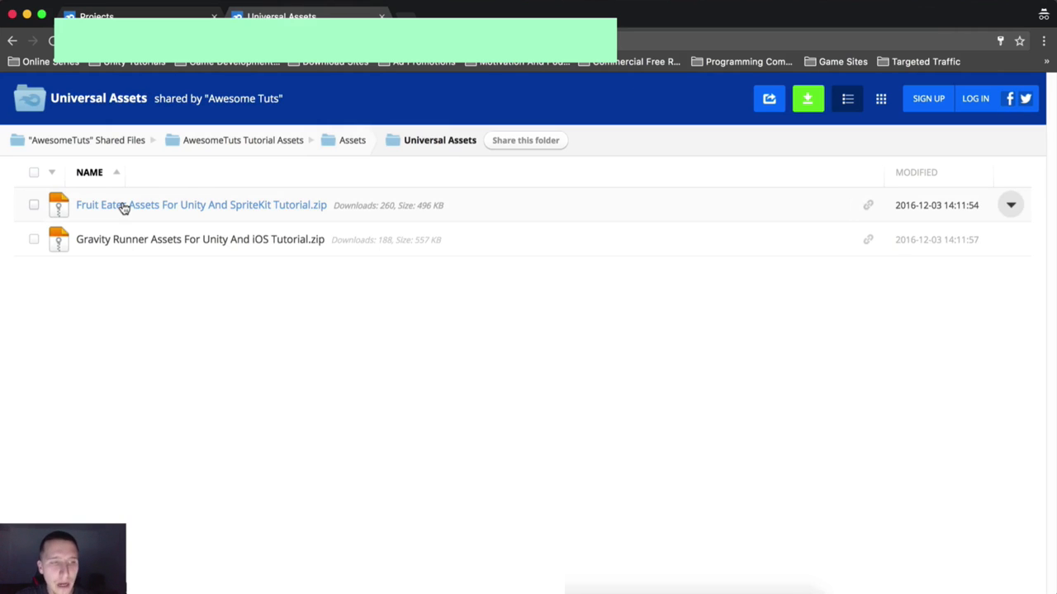
pyautogui.moveTo(132, 247)
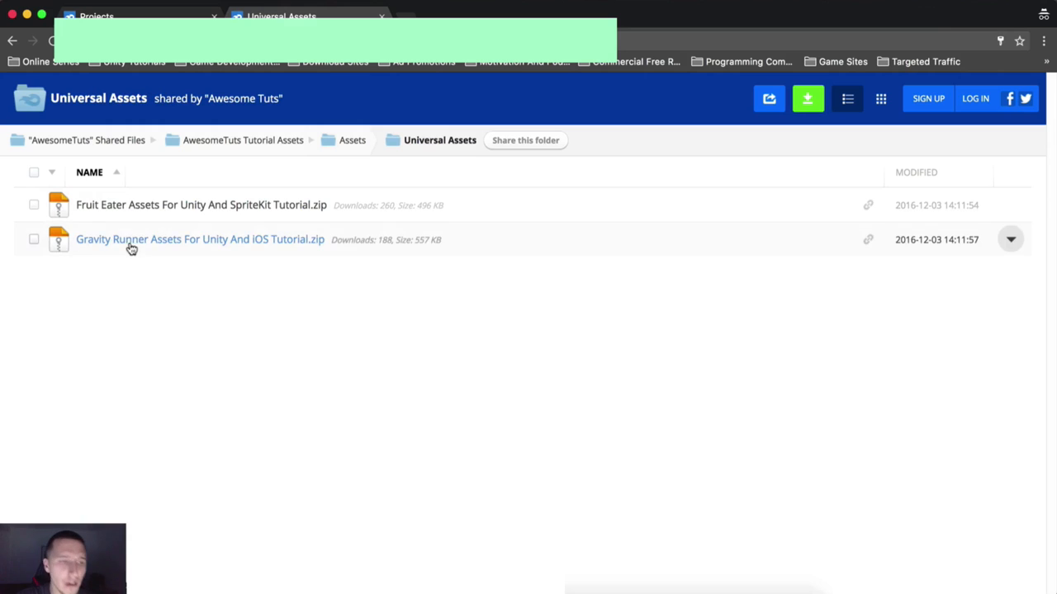
pyautogui.click(351, 139)
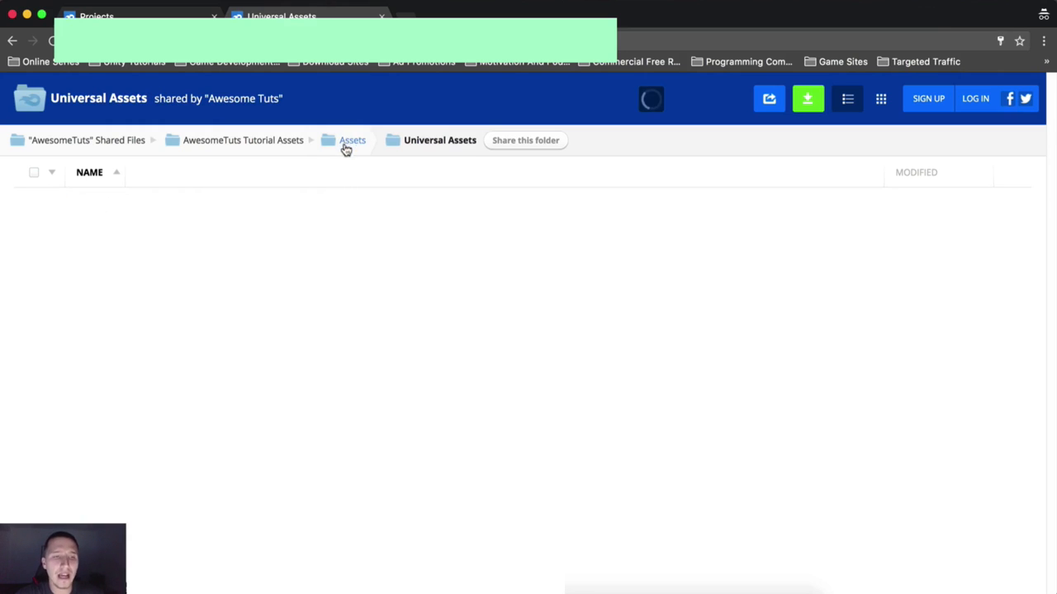
pyautogui.click(354, 139)
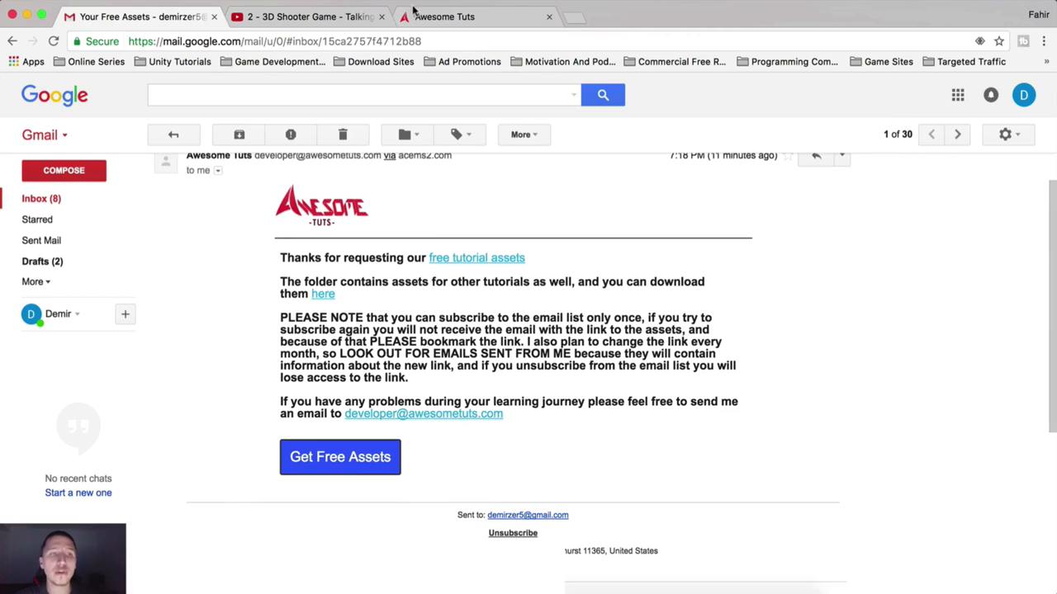
pyautogui.click(340, 456)
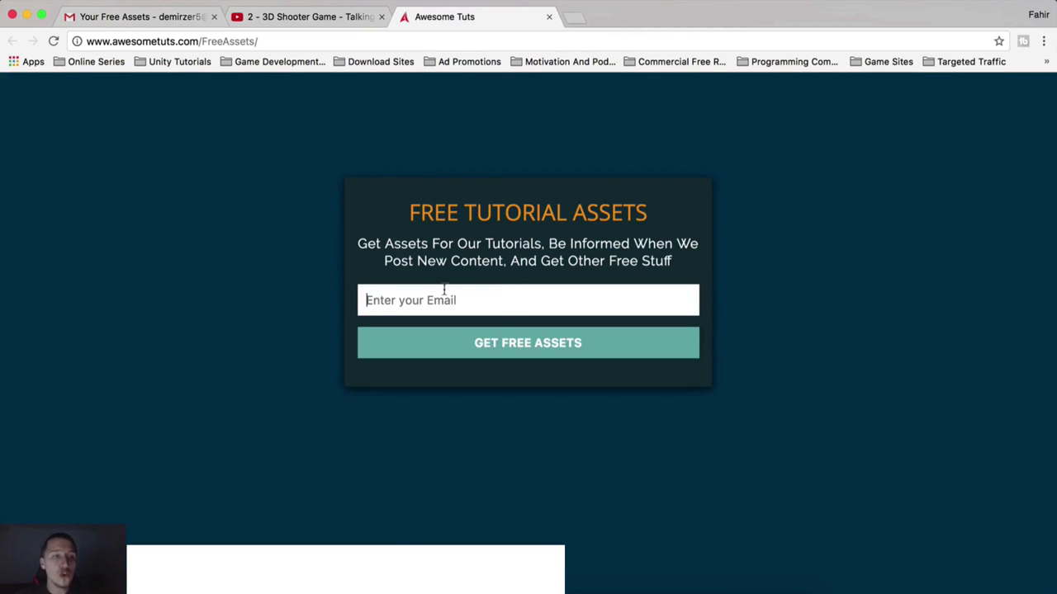
pyautogui.click(138, 17)
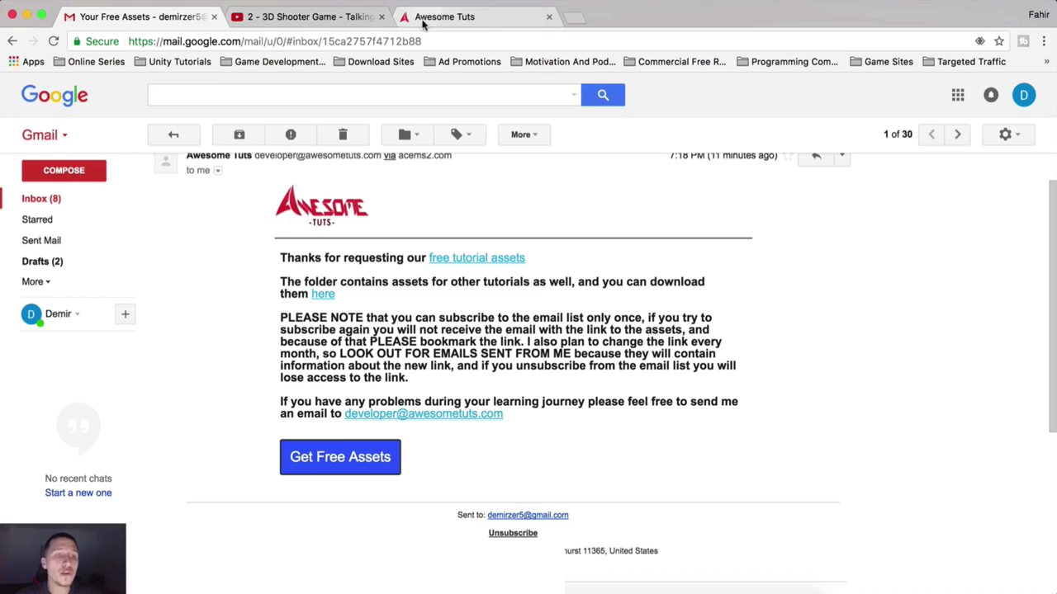